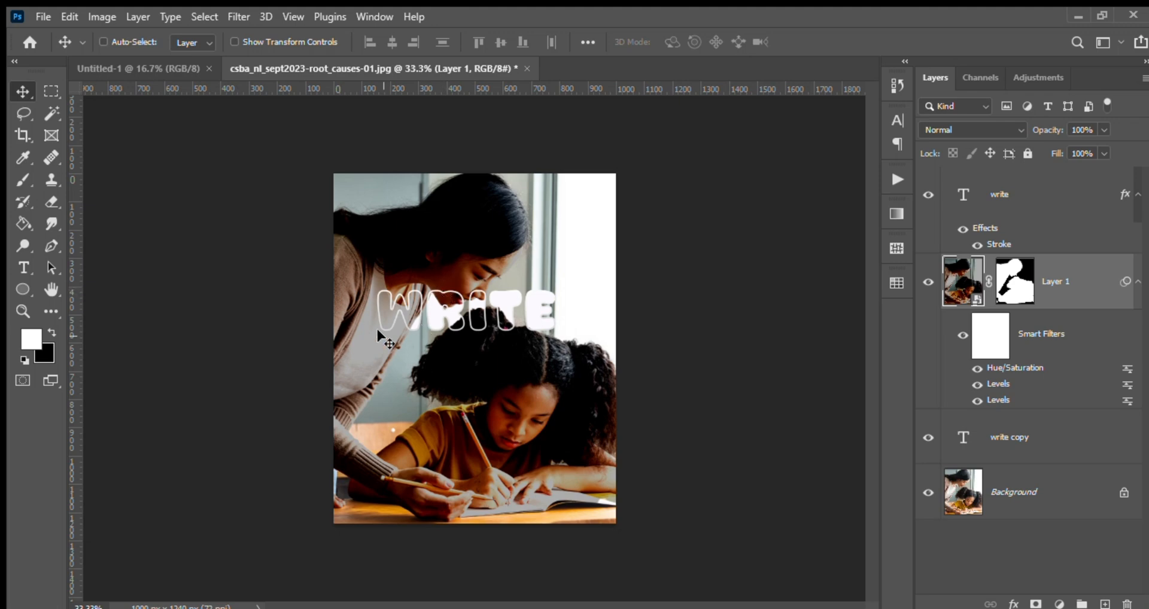
mouse_move(454, 323)
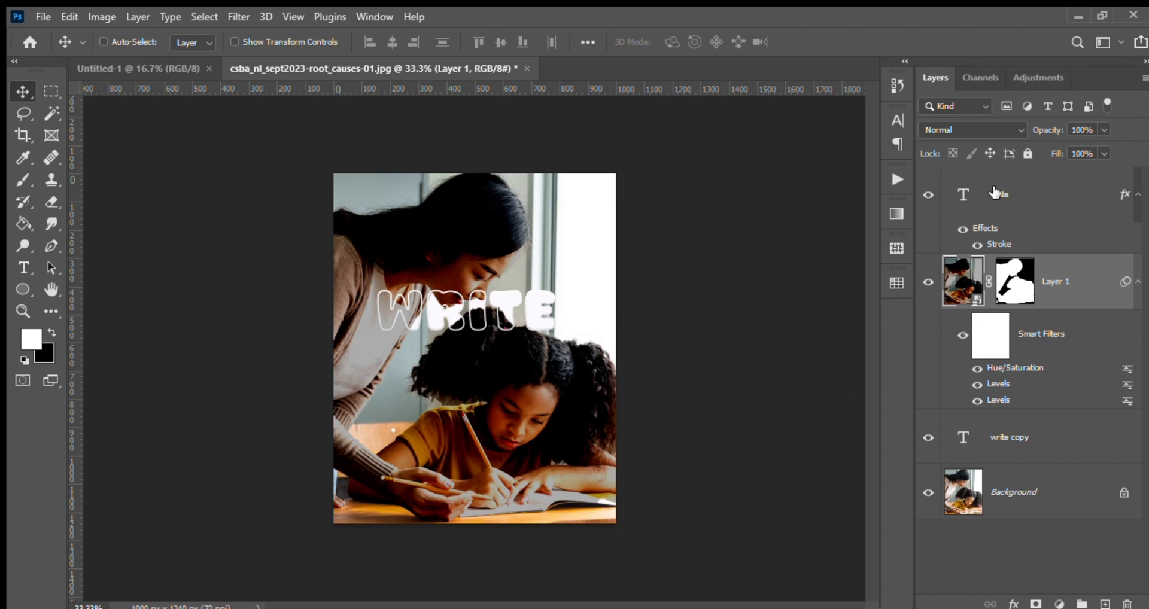
mouse_move(996, 194)
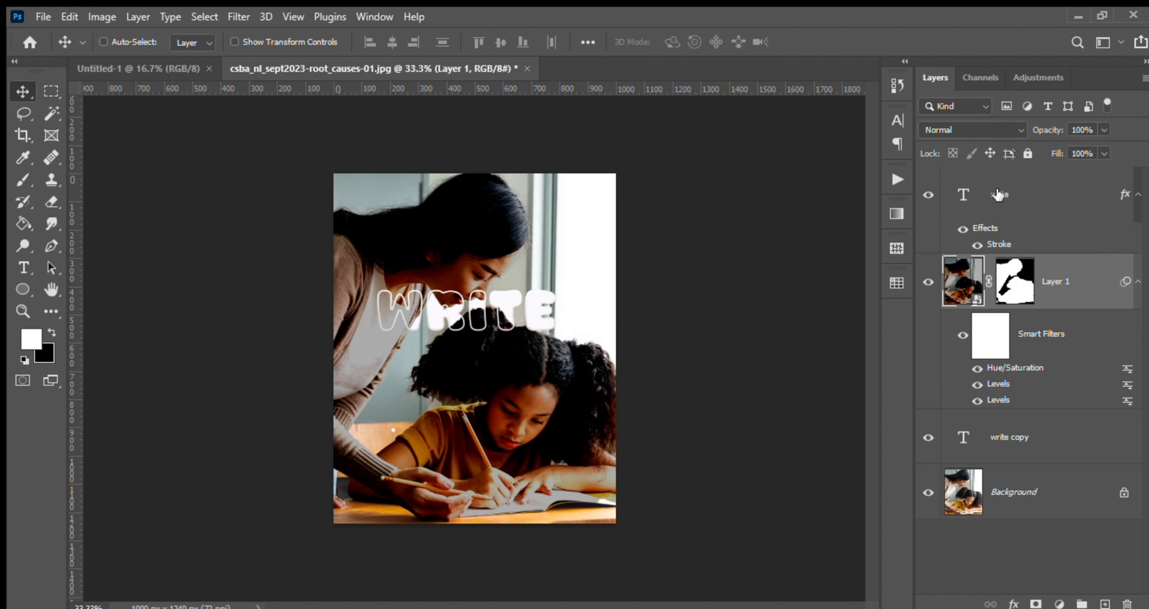
Select the write text layers and revert to the single solid black WRITE layer
click(1026, 195)
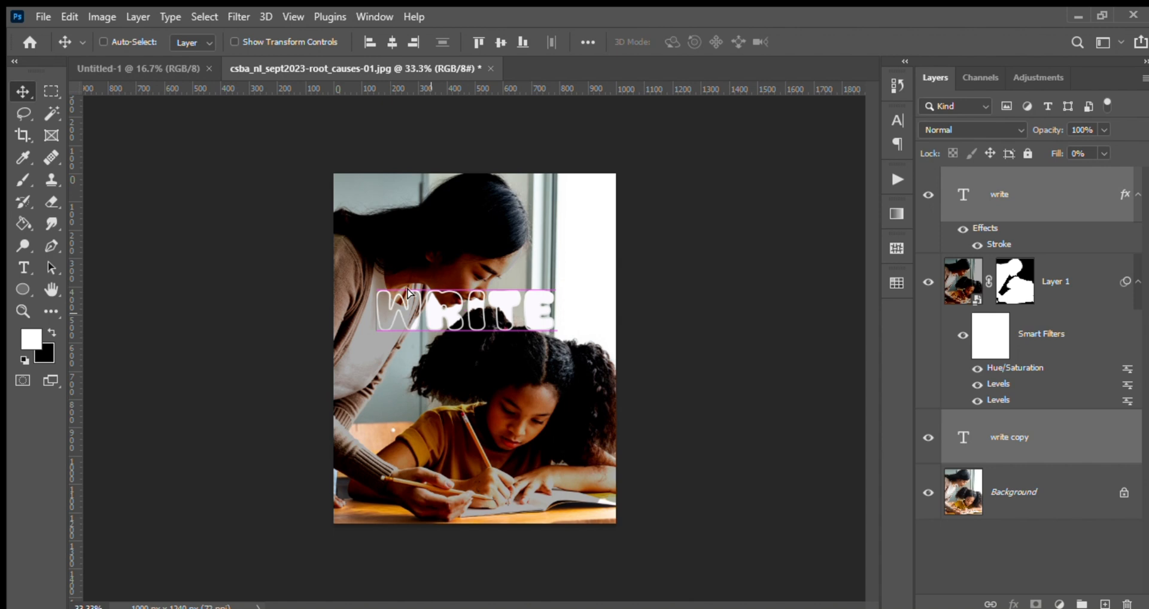
drag(469, 311, 477, 227)
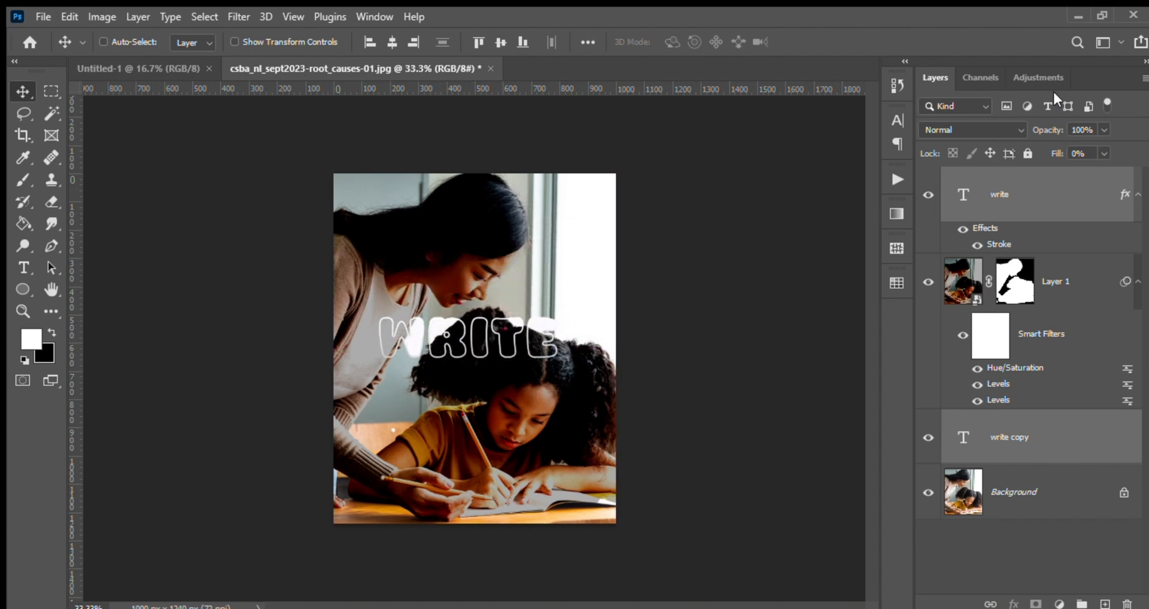
mouse_move(402, 359)
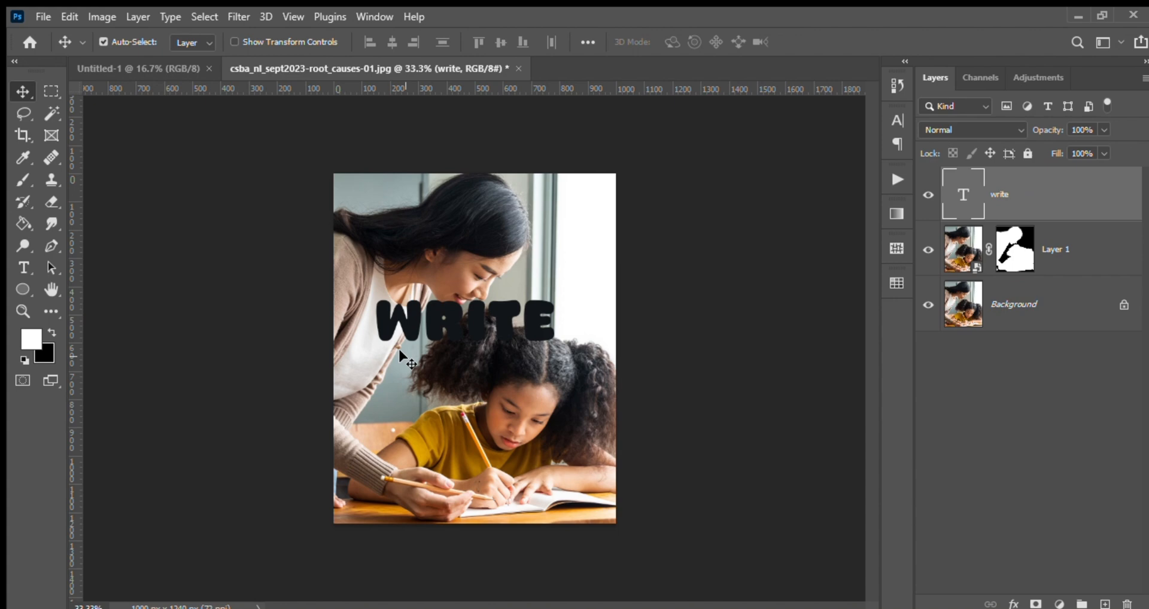
Select the Layer 1 photo and hide the Background layer
click(962, 193)
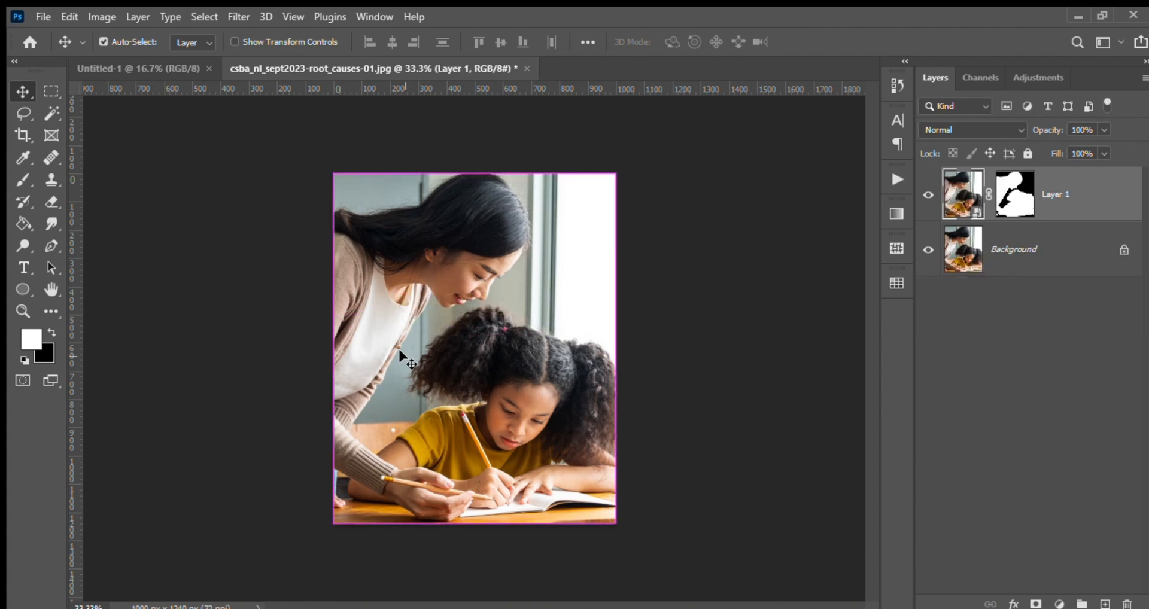
click(1014, 193)
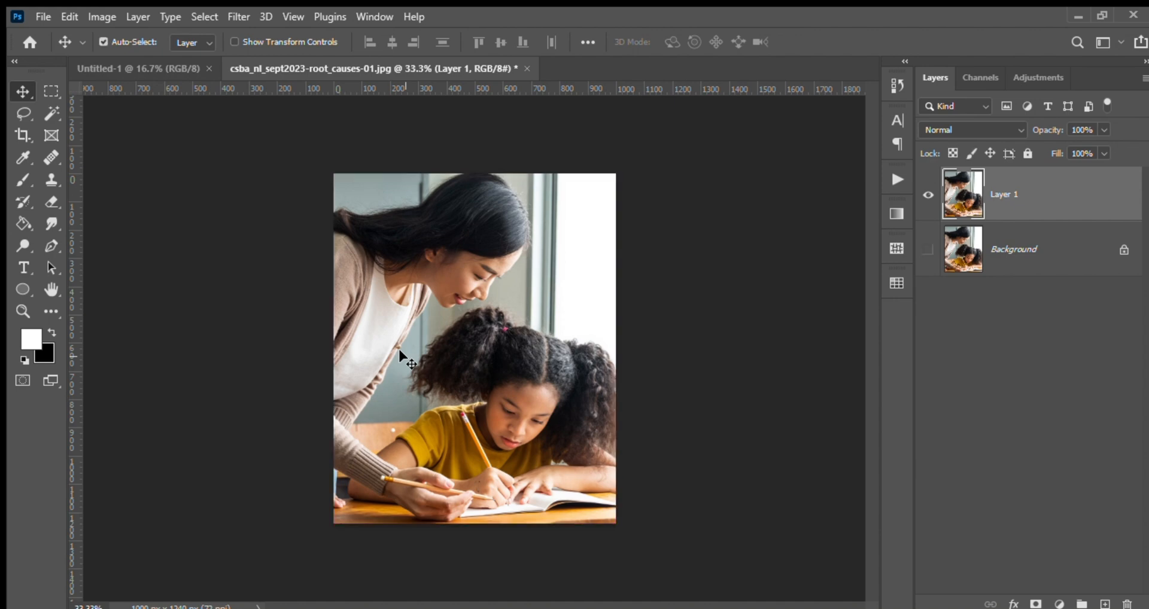
Make the Background layer visible again
click(1002, 193)
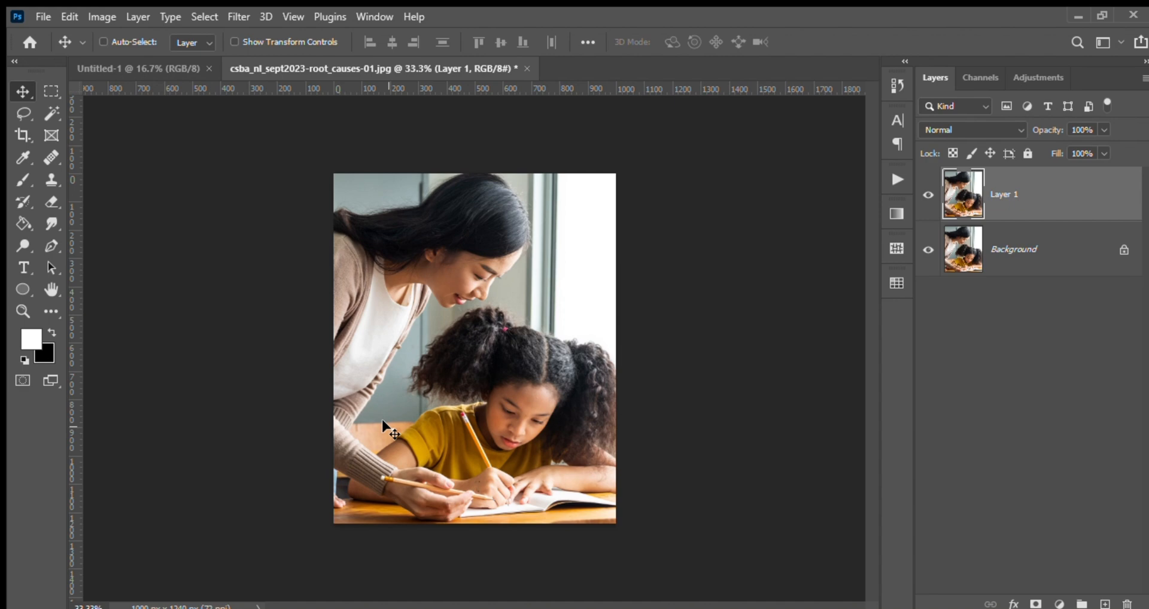
mouse_move(1014, 260)
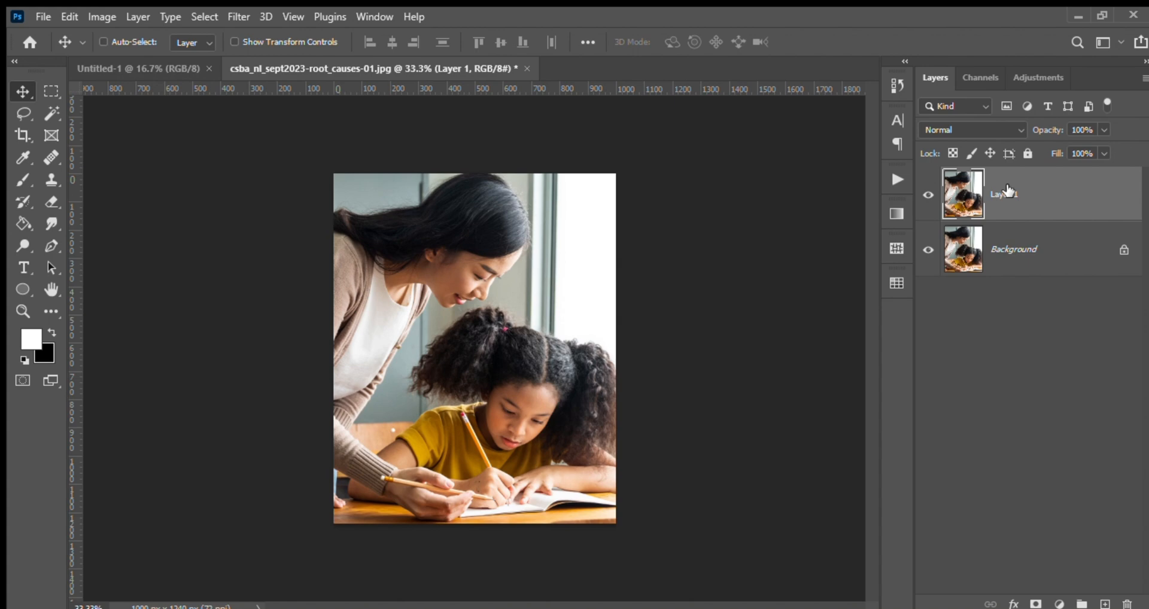
mouse_move(398, 13)
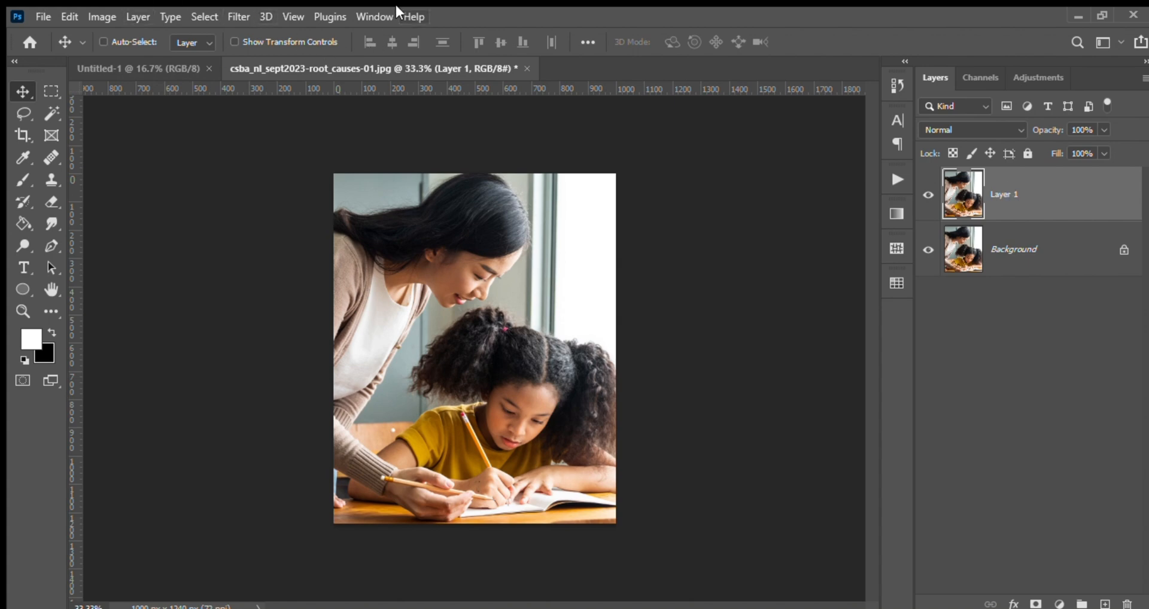
mouse_move(588, 159)
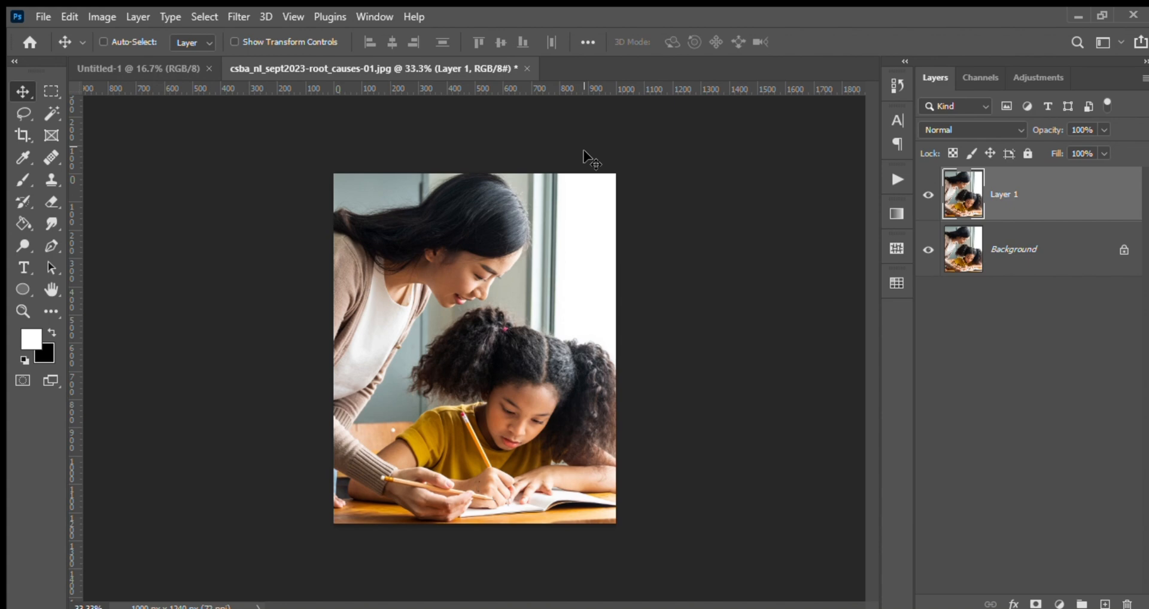
mouse_move(648, 309)
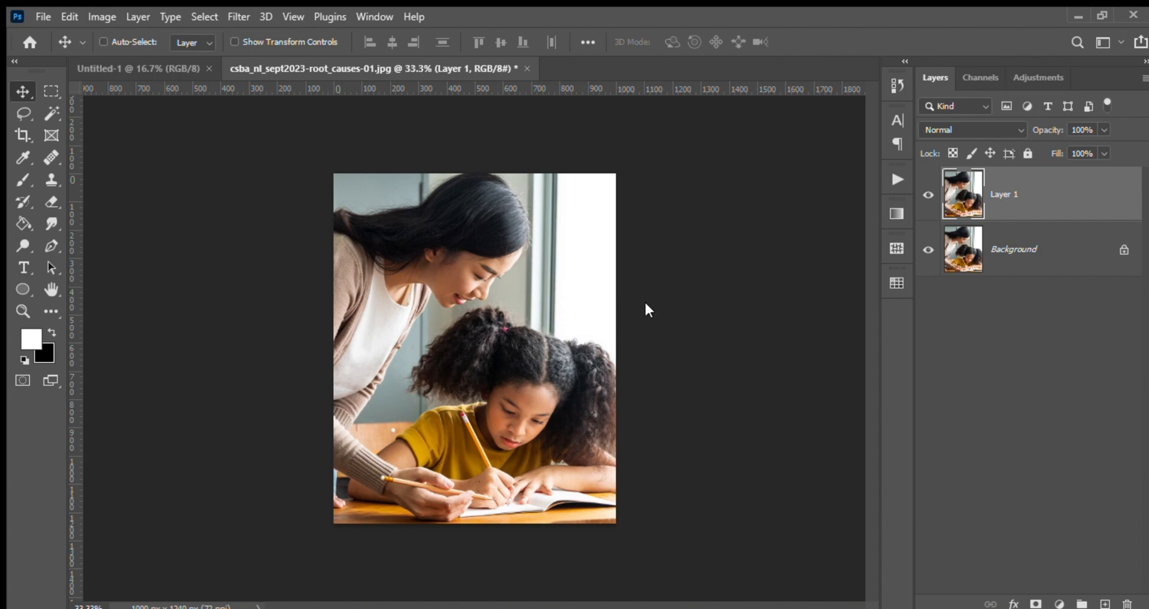
mouse_move(659, 316)
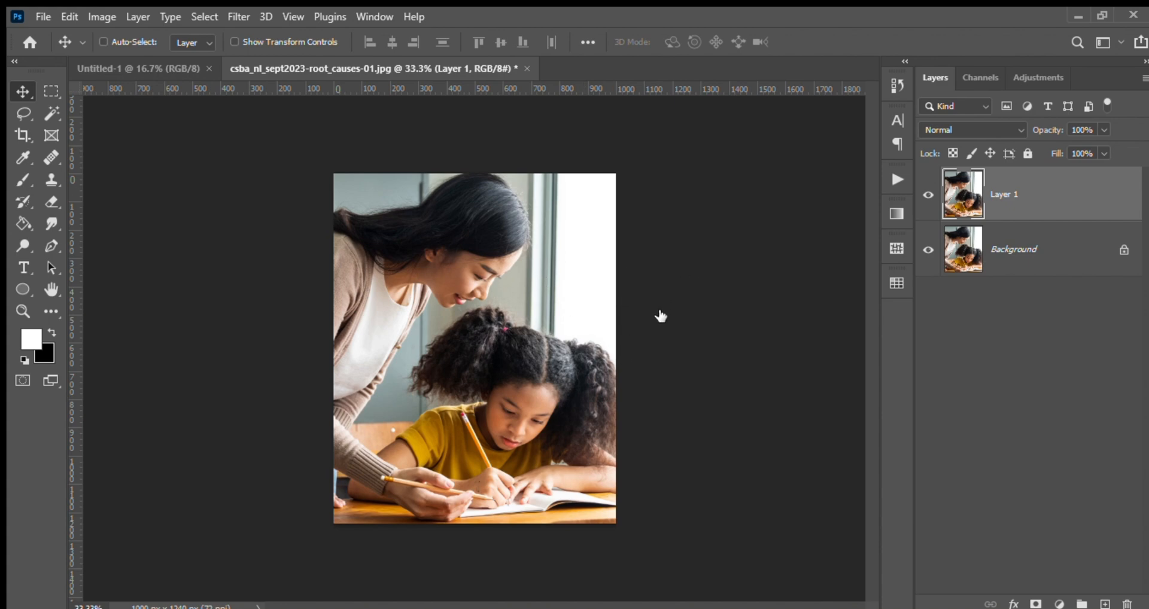
mouse_move(558, 208)
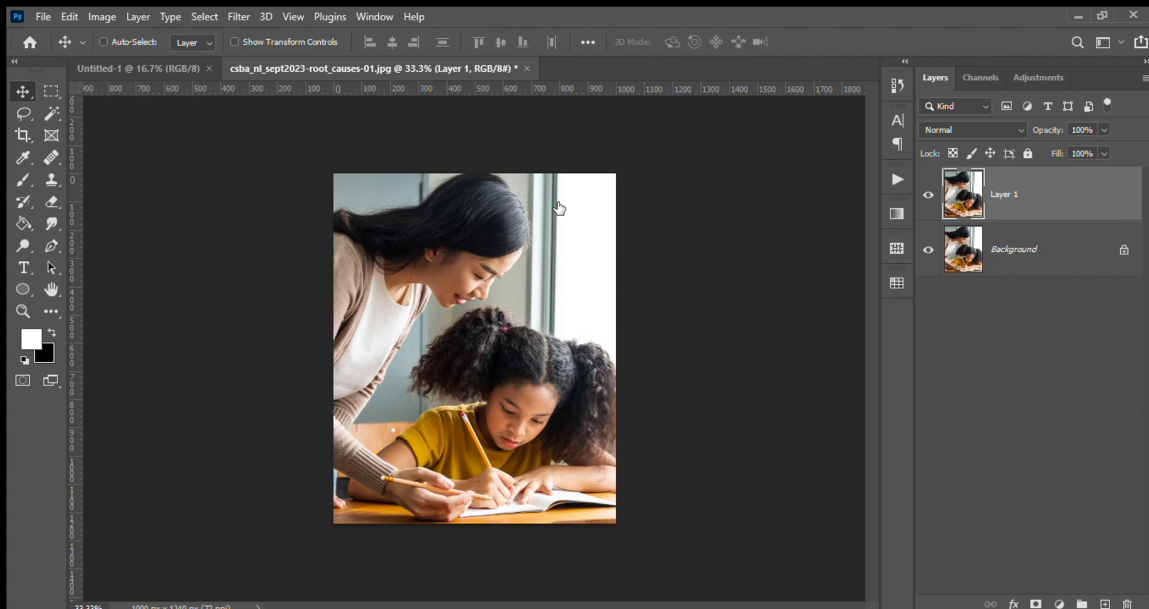
mouse_move(584, 380)
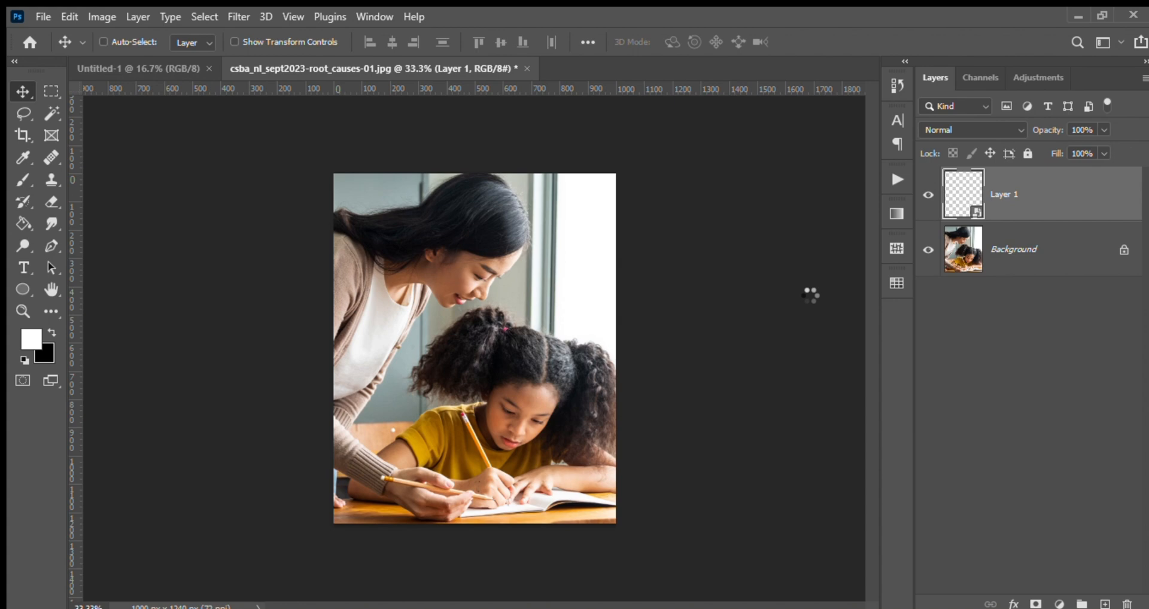
mouse_move(679, 164)
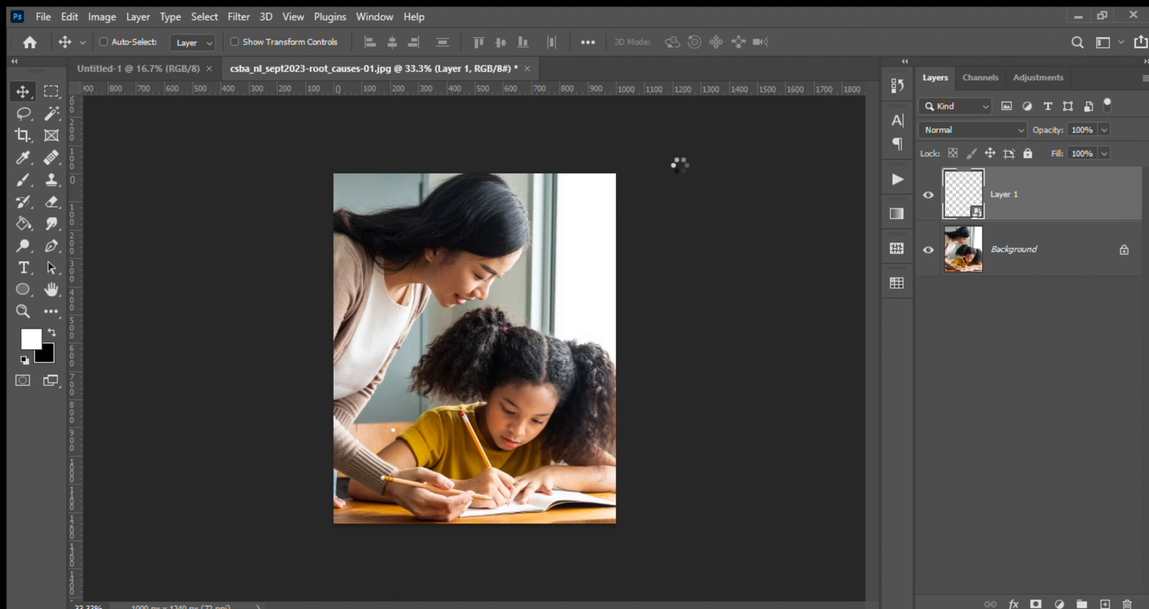
mouse_move(793, 297)
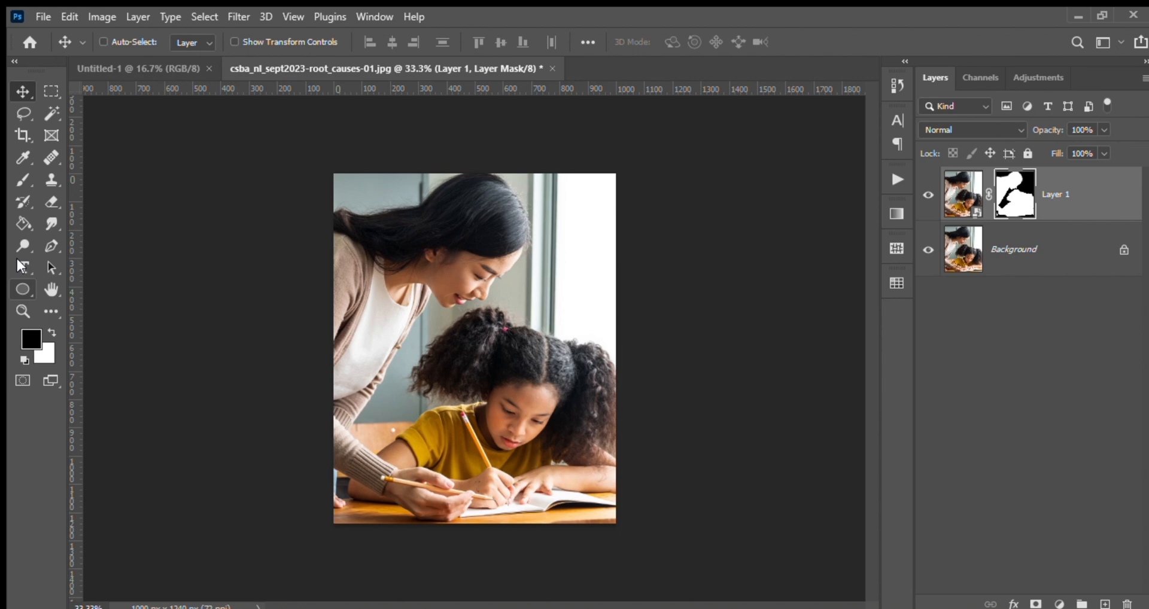
Add a new text layer reading 'WRITE' over the photo, above the girl's head
click(23, 267)
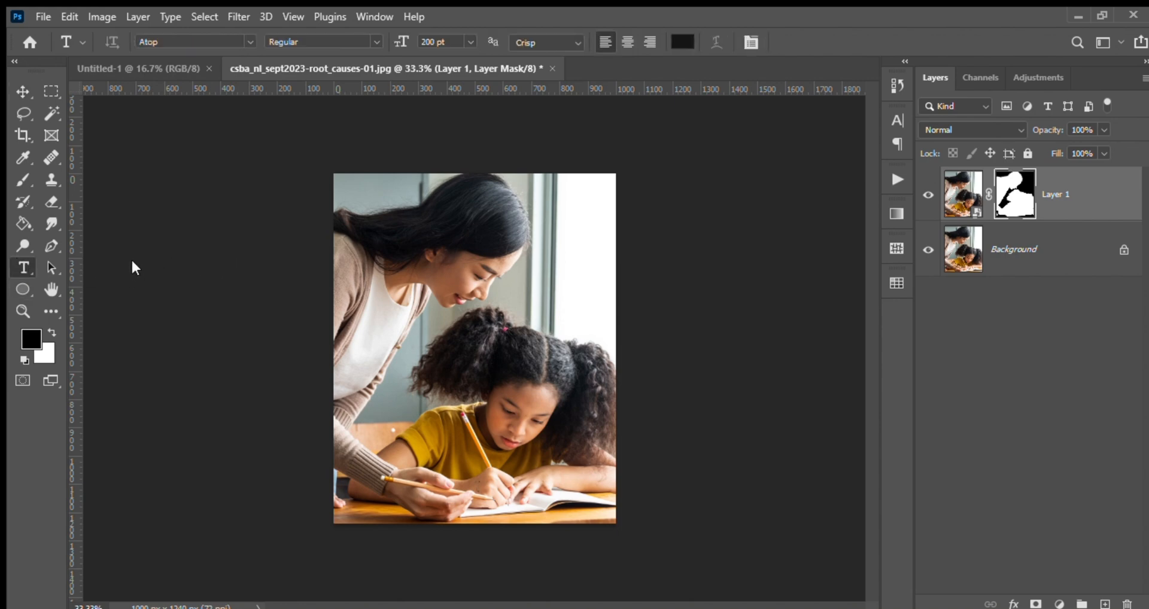
mouse_move(407, 322)
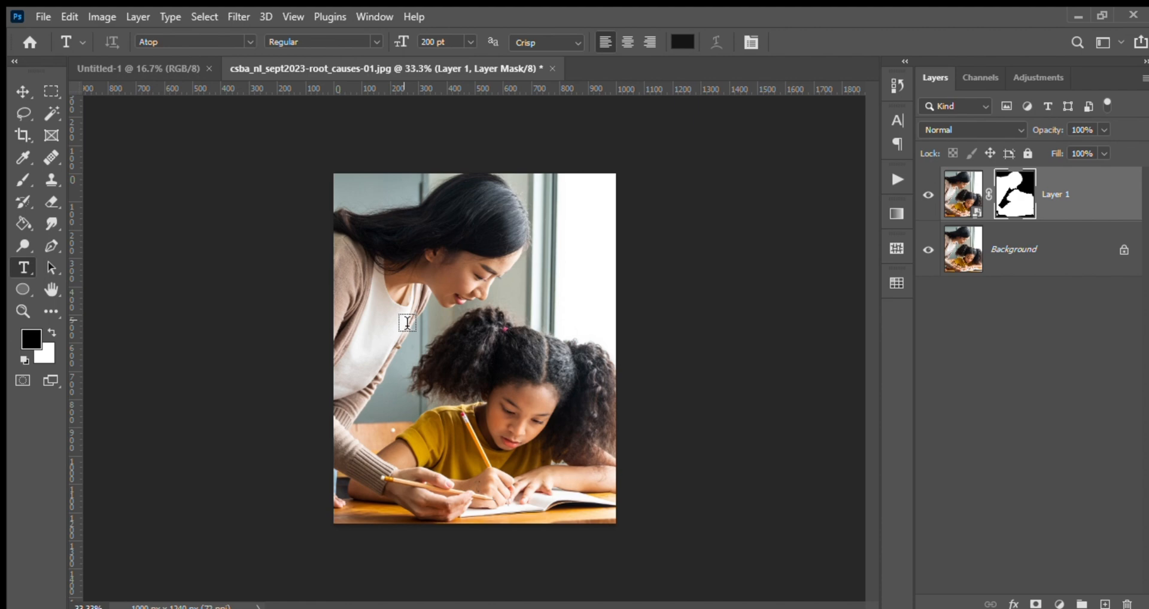
mouse_move(423, 338)
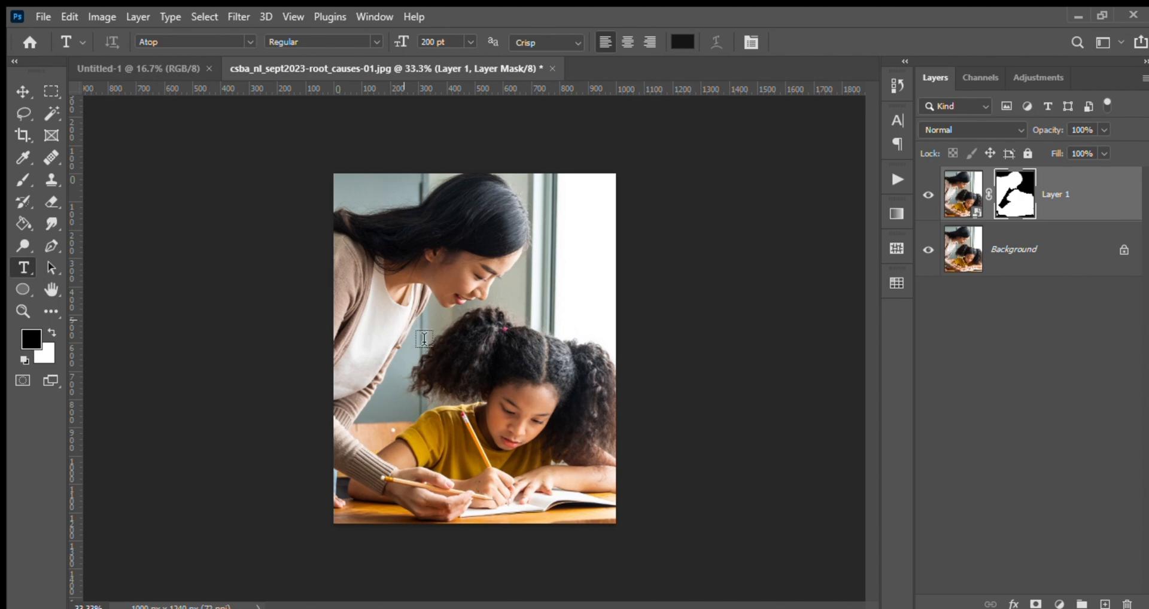
mouse_move(402, 313)
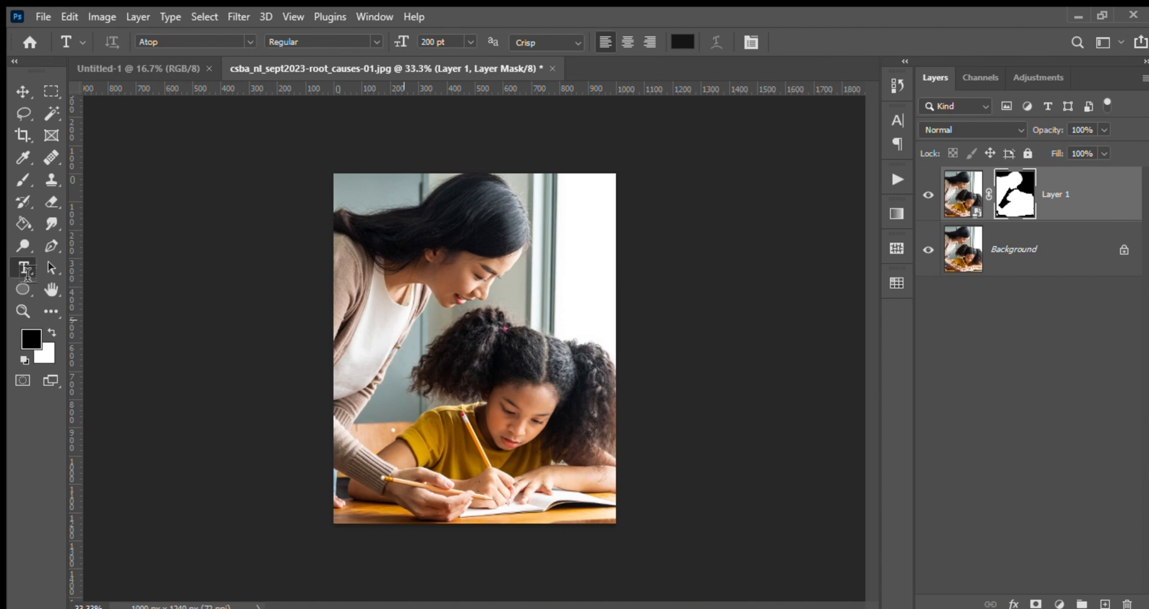
click(23, 268)
text(W)
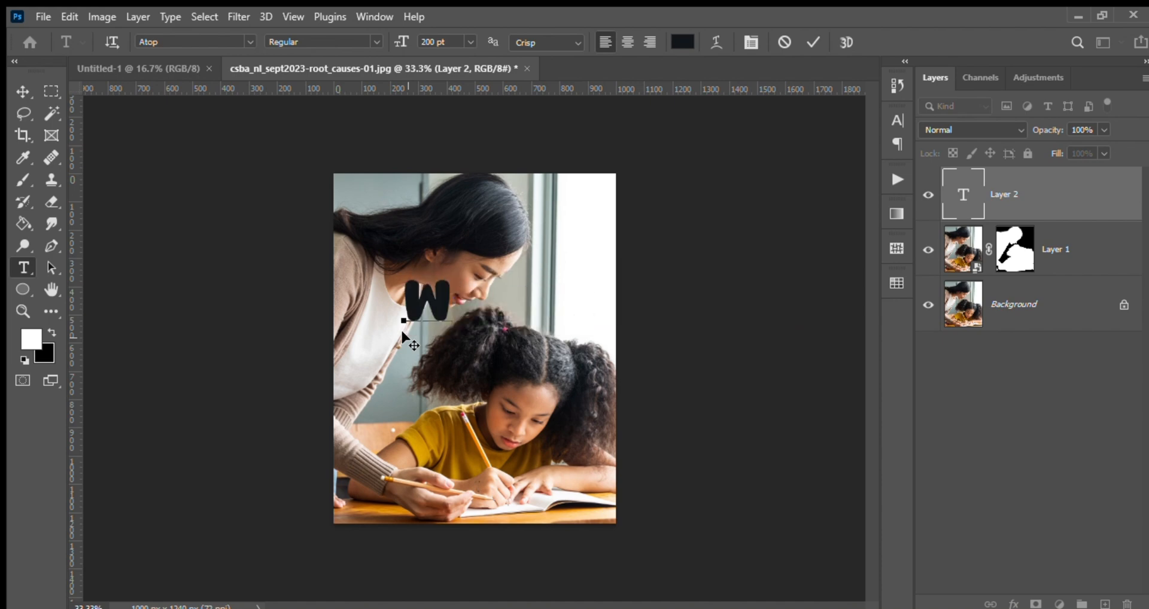
text(RITE)
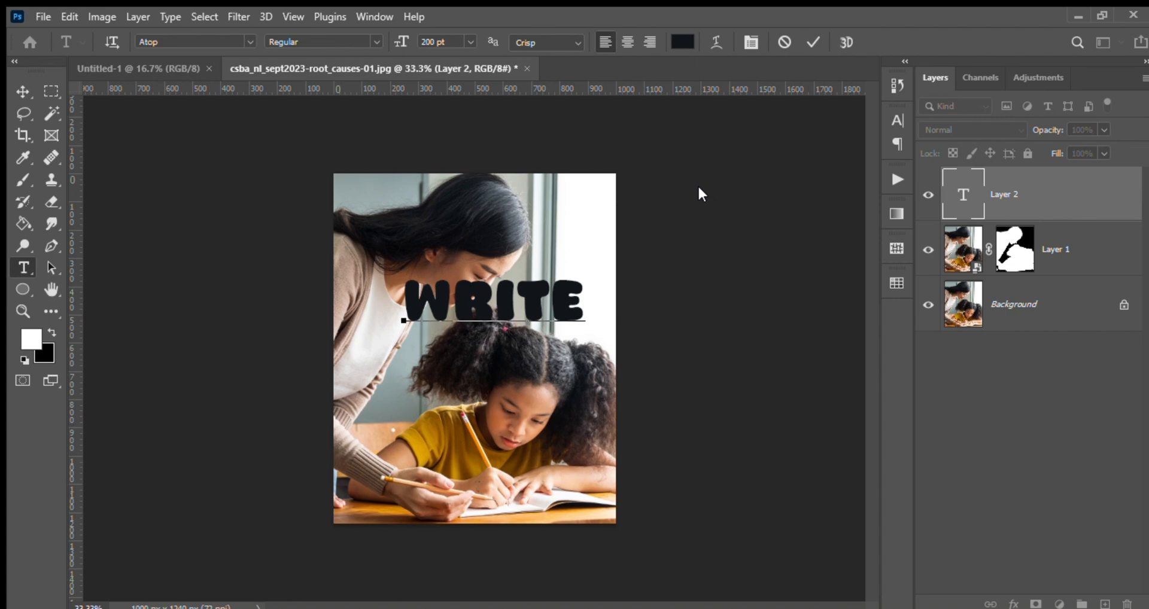
mouse_move(897, 247)
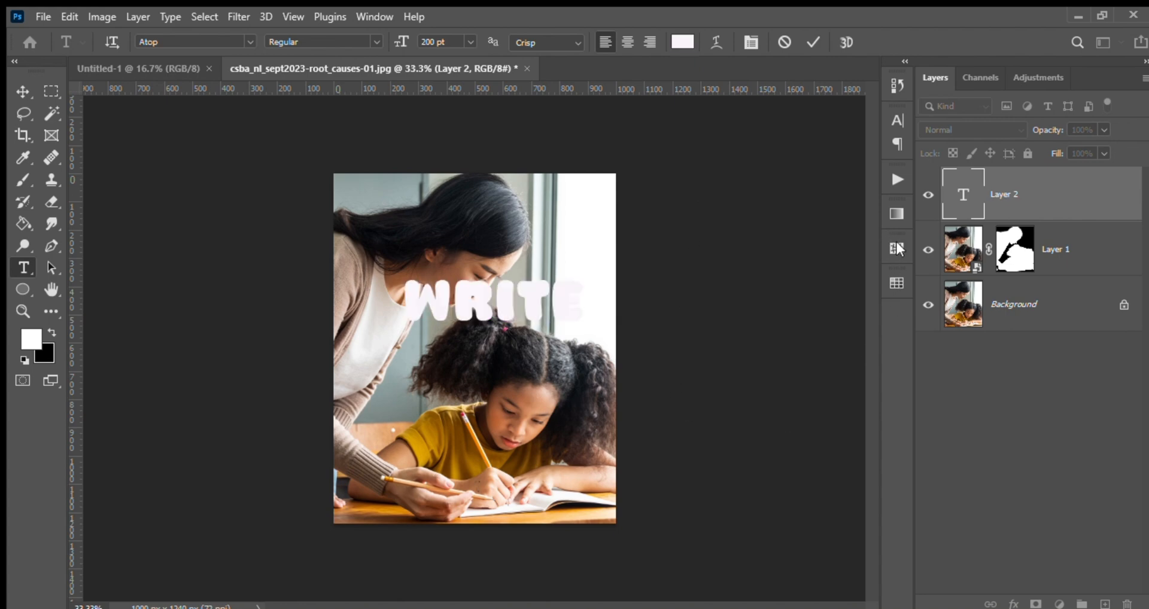
mouse_move(1022, 238)
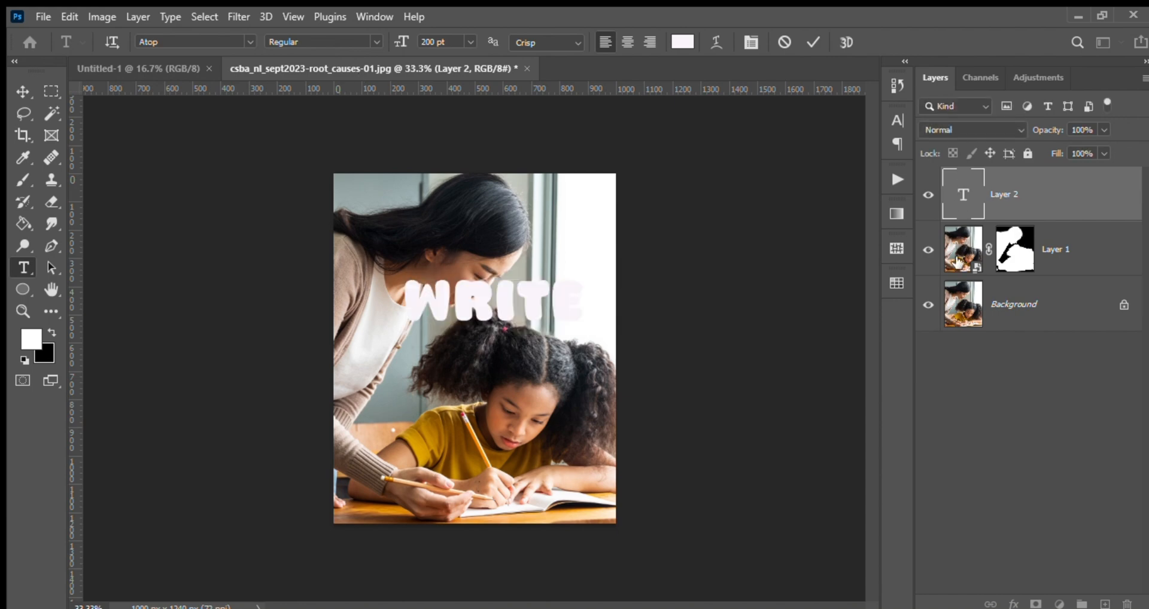
Commit the WRITE text and convert Layer 1 into a smart object
click(1054, 248)
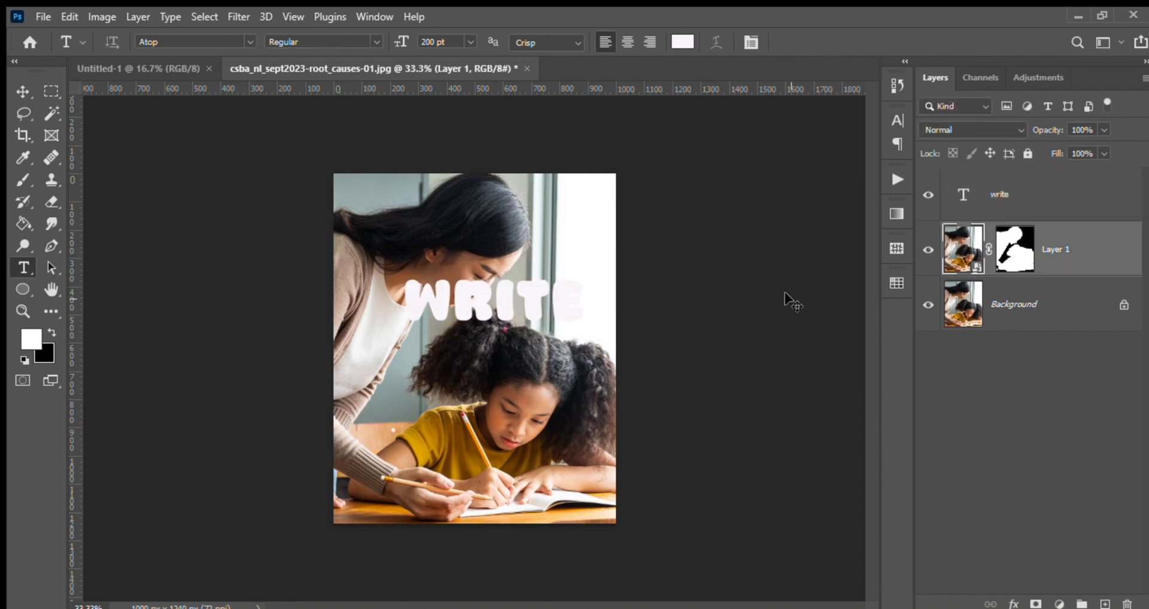
click(22, 158)
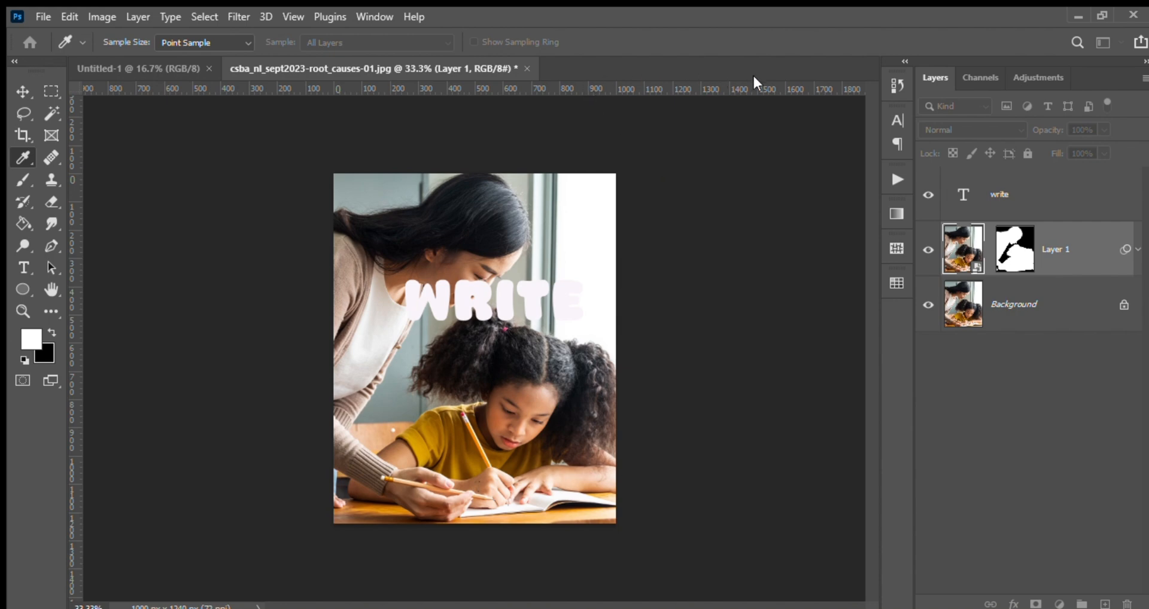
mouse_move(595, 272)
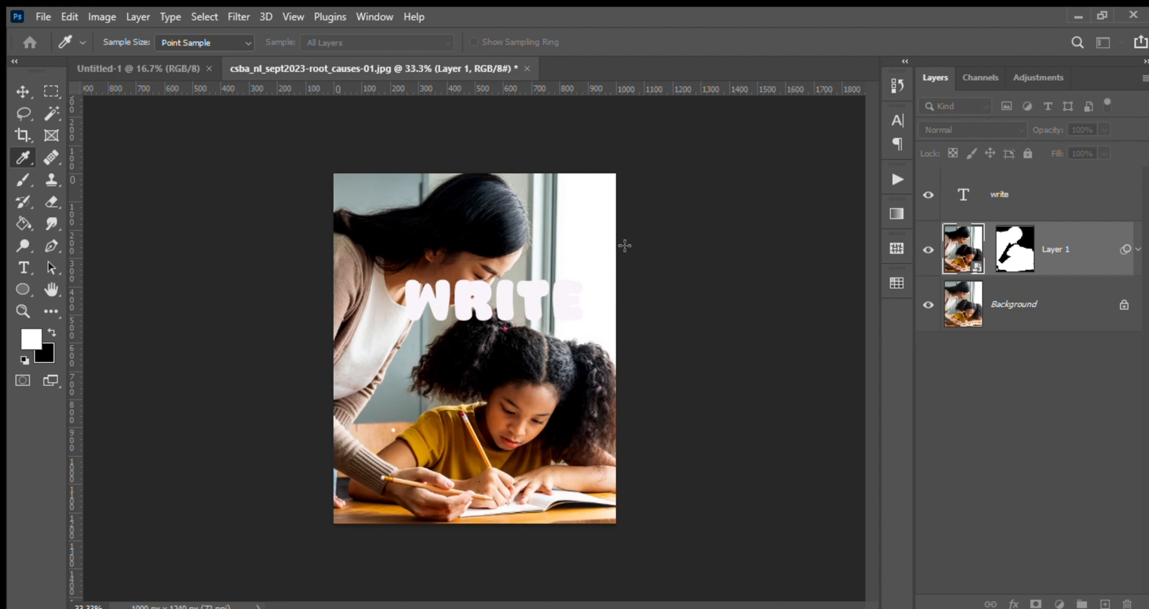
mouse_move(621, 267)
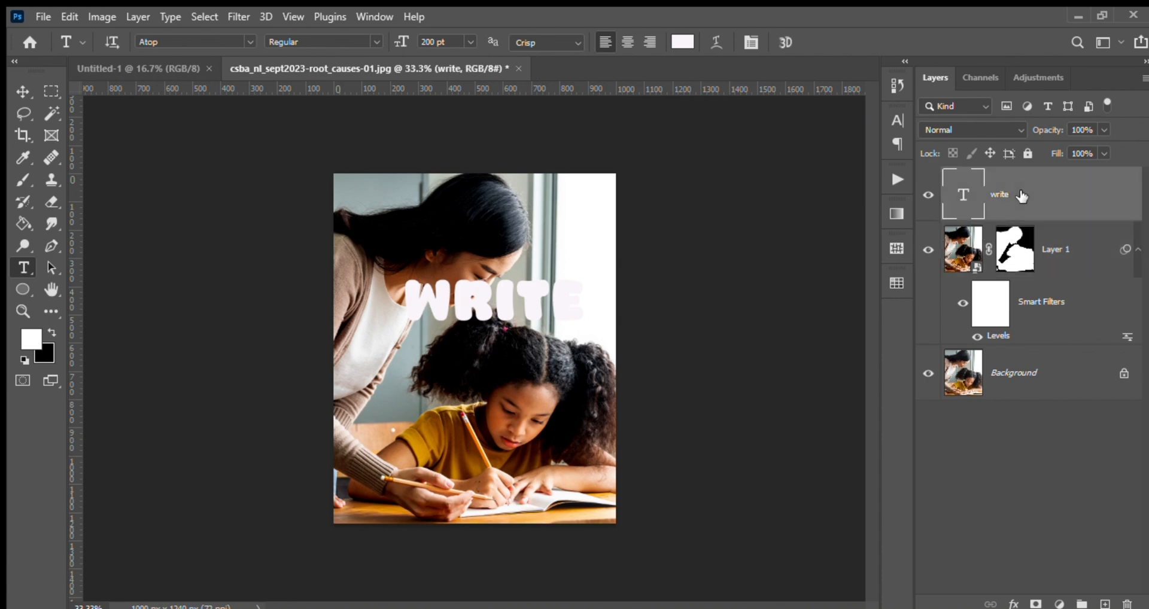
Duplicate the write text layer into a 'write copy' layer below Layer 1
key(ctrl+j)
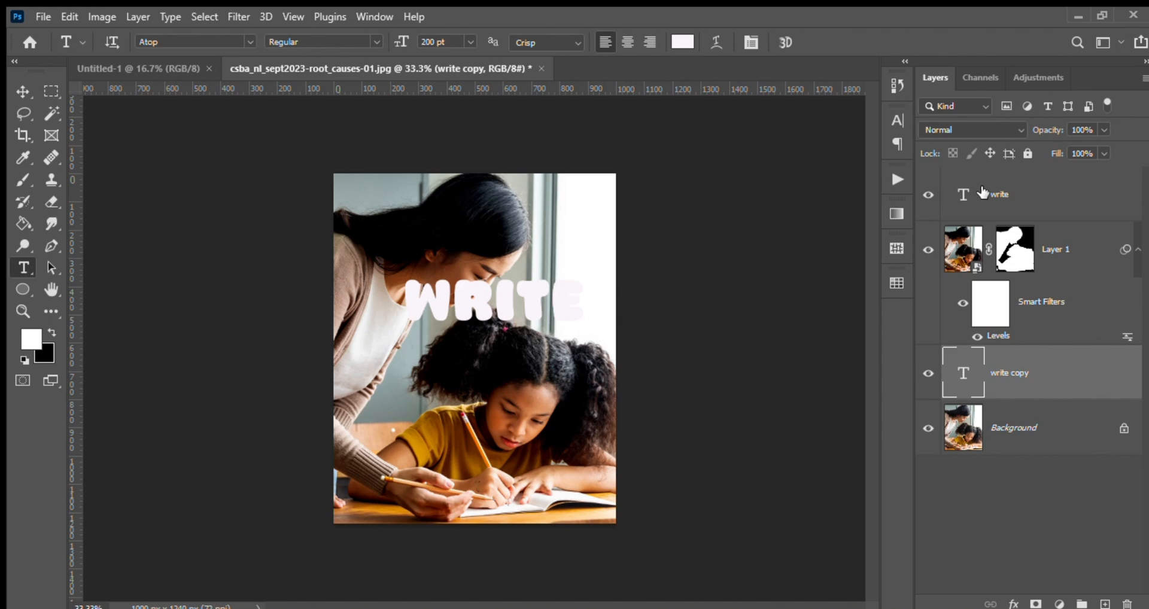
mouse_move(1136, 247)
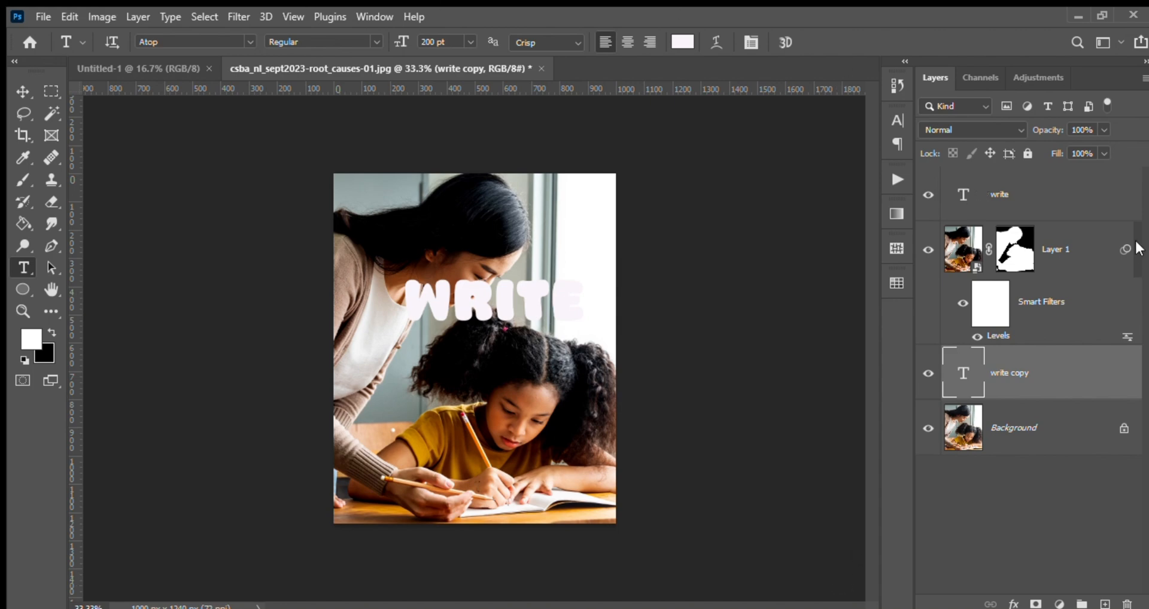
Give the original top write layer 0% fill
click(1026, 195)
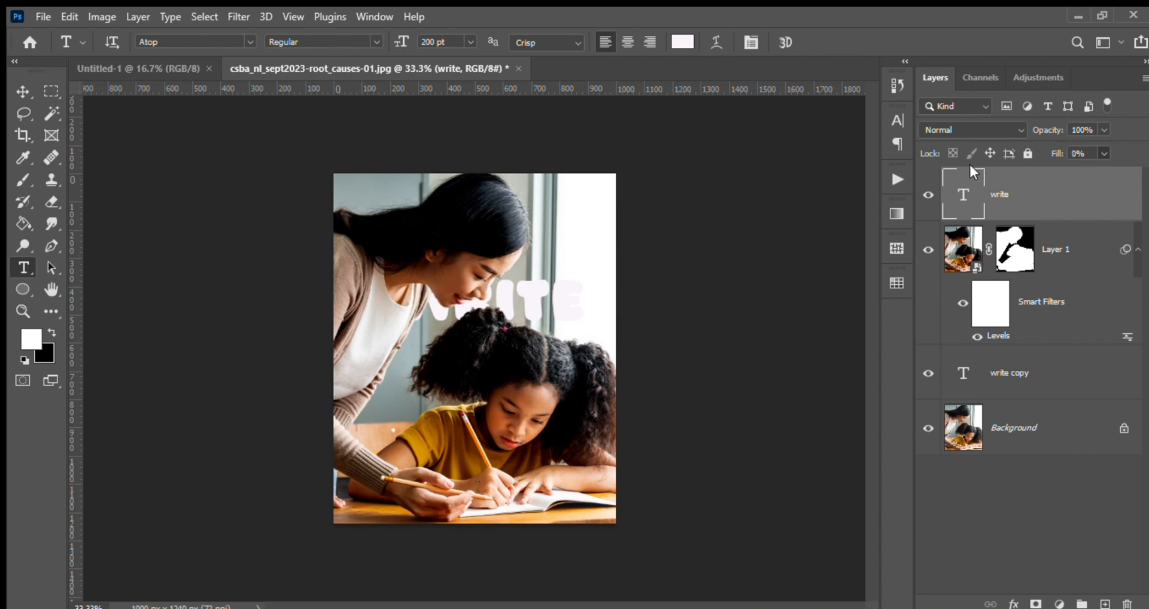
mouse_move(816, 201)
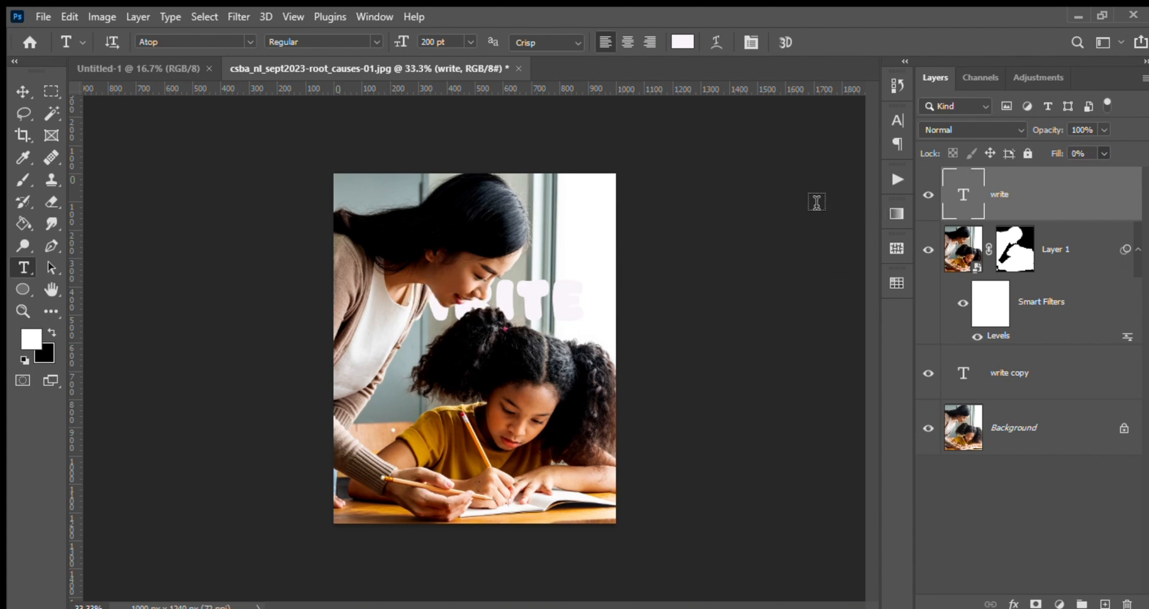
click(22, 91)
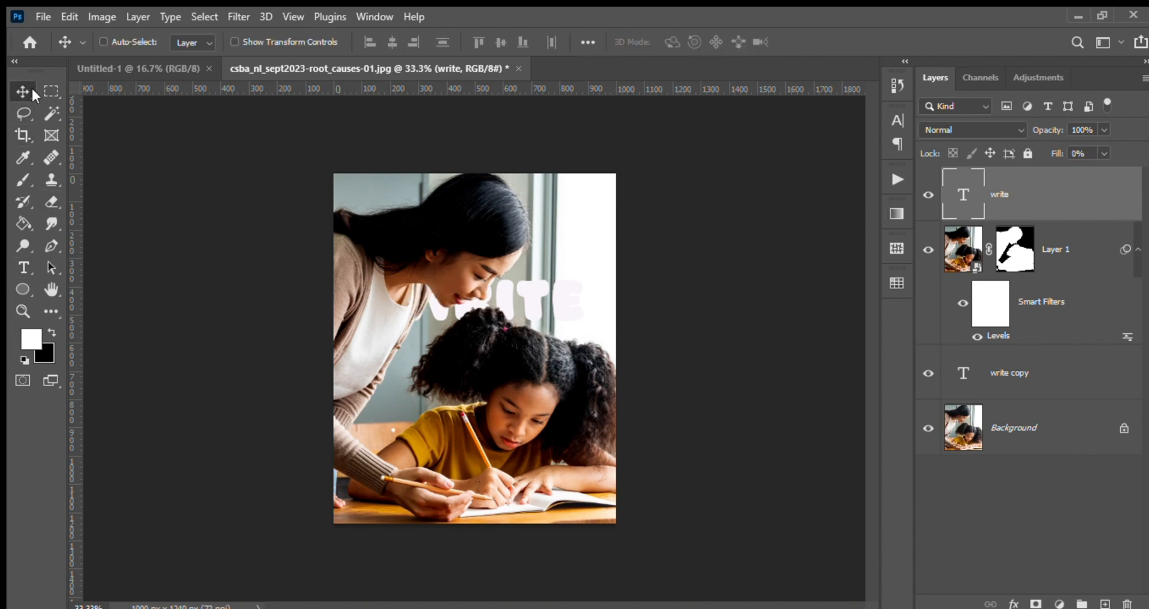
mouse_move(734, 430)
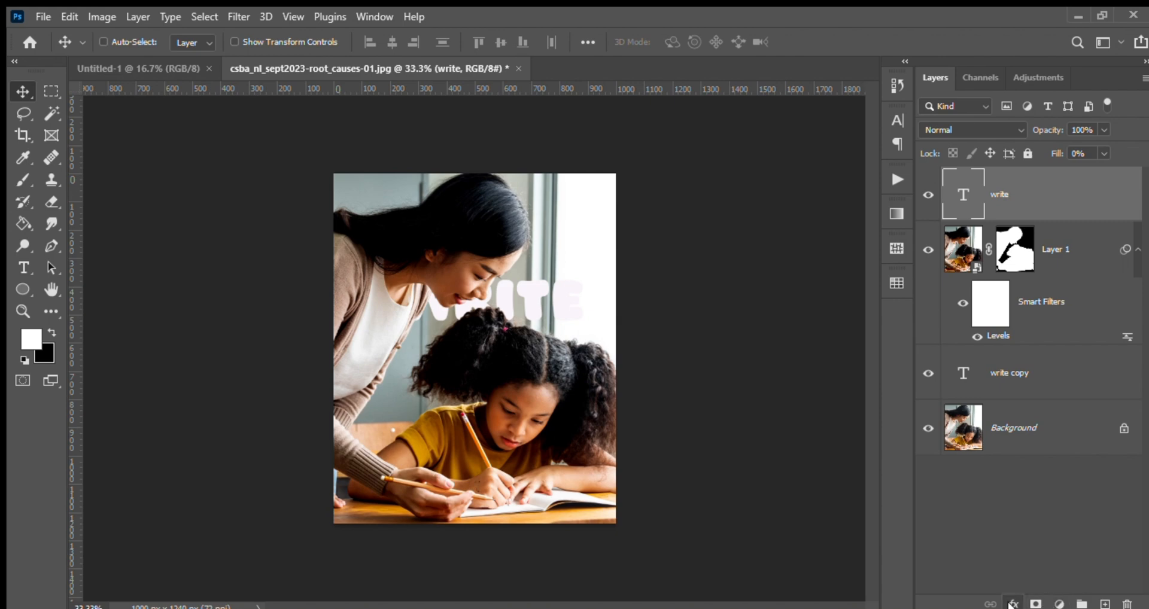
mouse_move(662, 258)
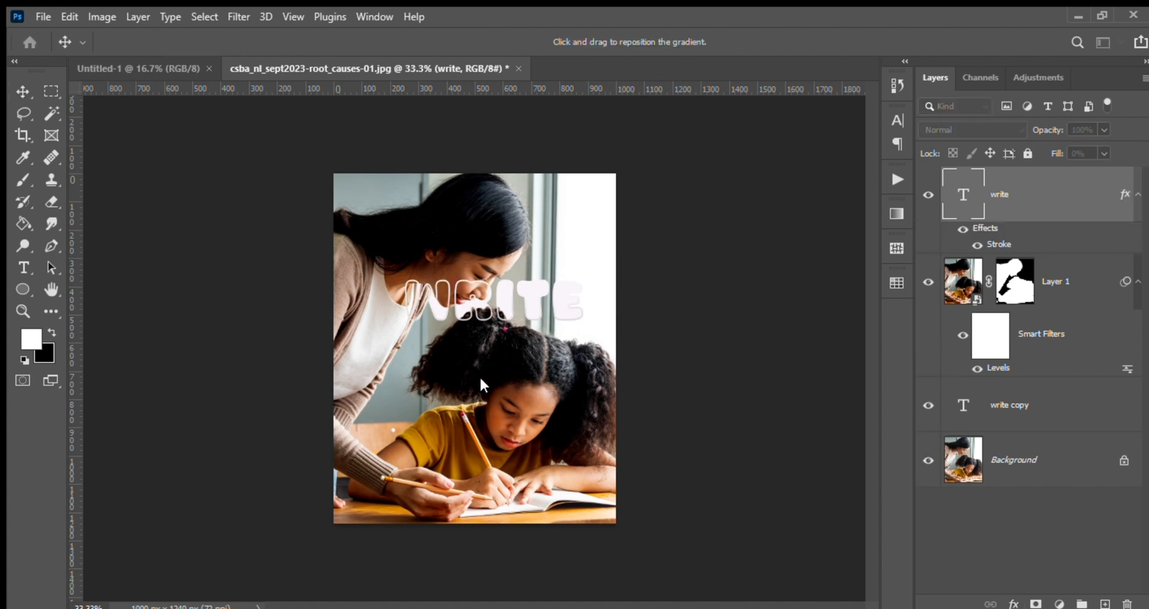
mouse_move(719, 313)
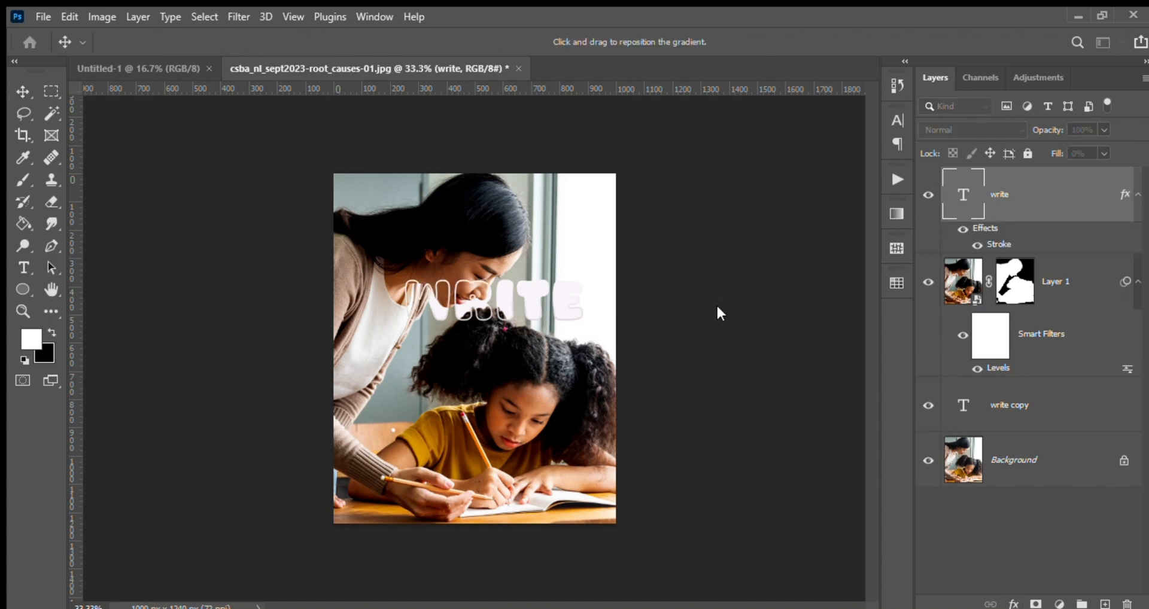
mouse_move(945, 340)
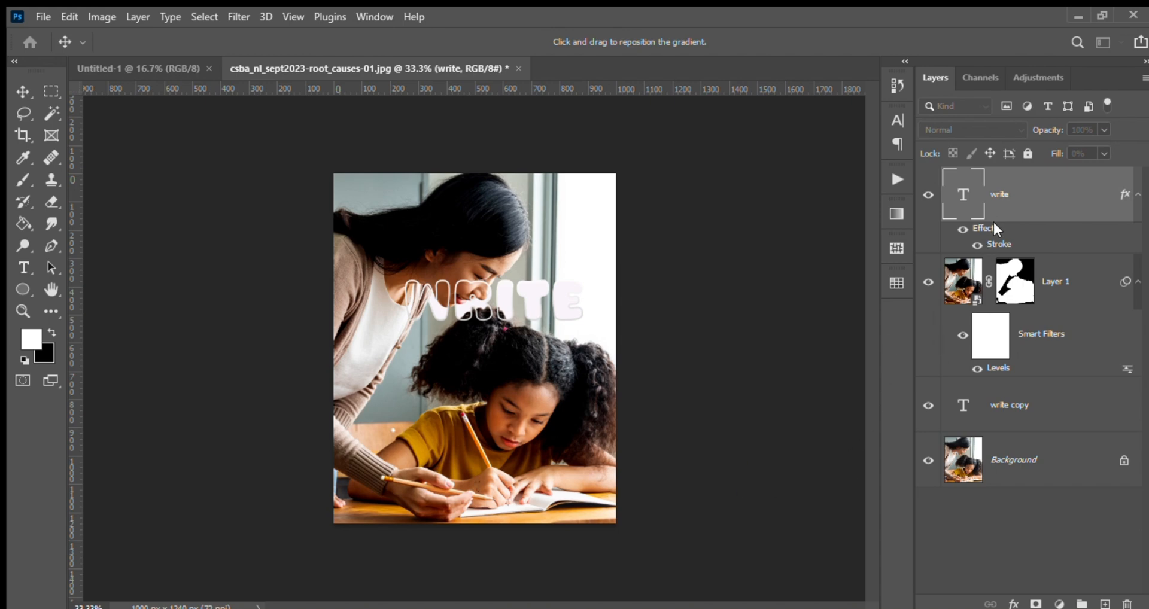
Confirm a white Stroke effect on the top write layer
click(23, 91)
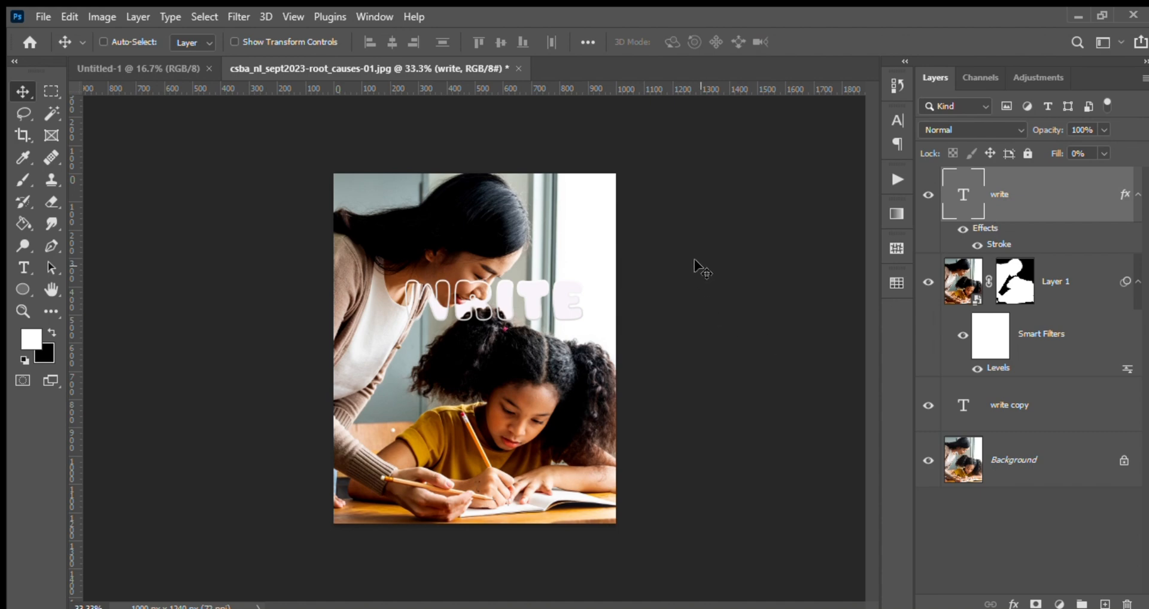
mouse_move(331, 261)
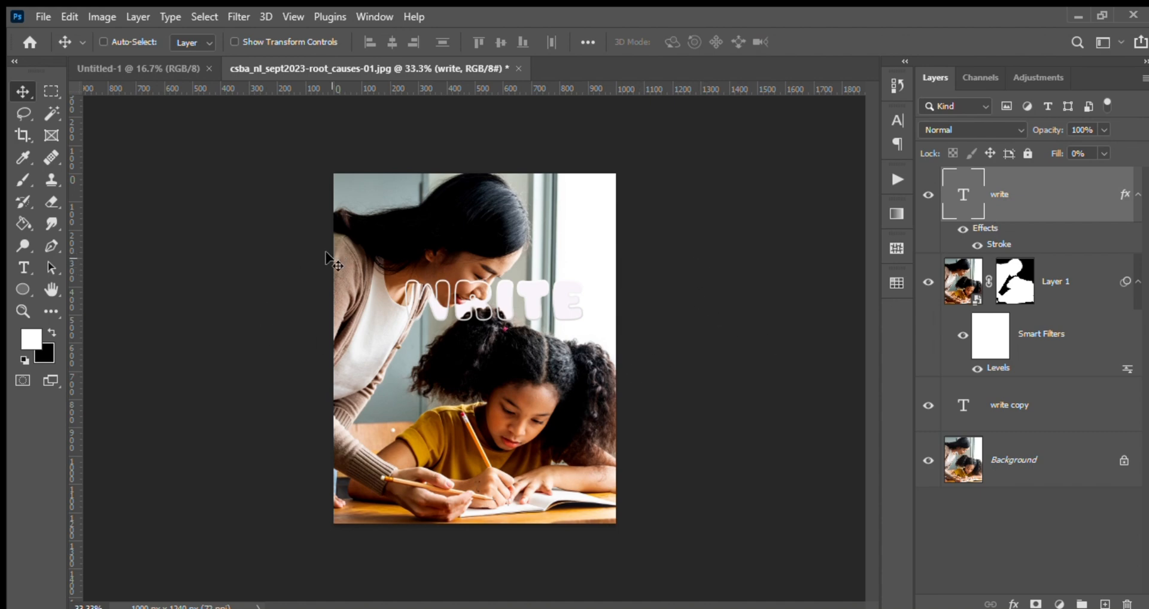
mouse_move(328, 257)
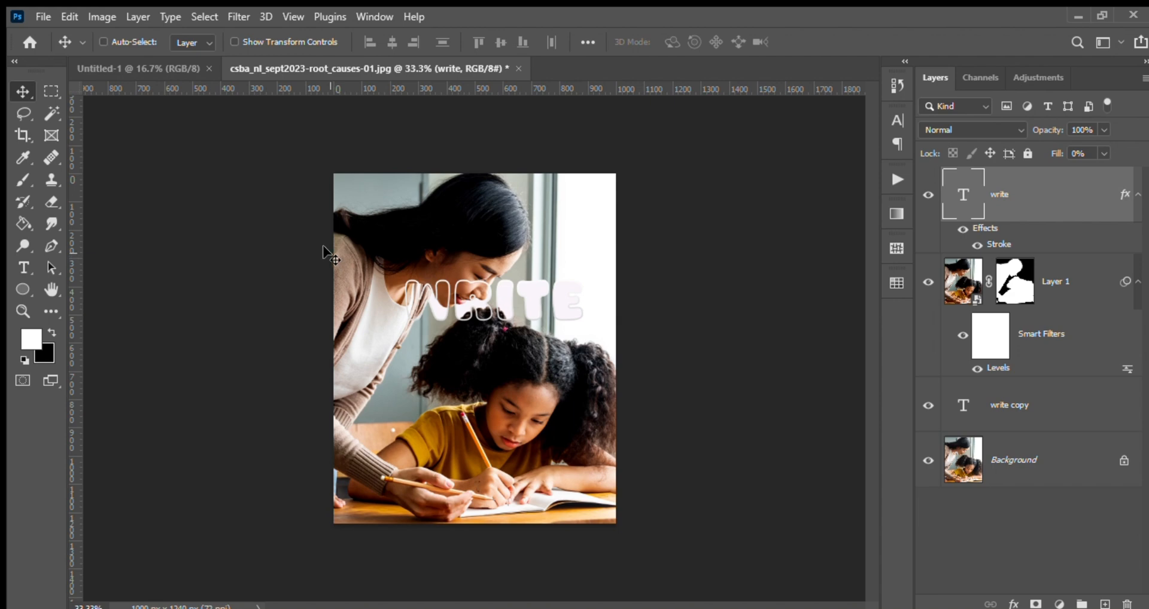
mouse_move(1122, 205)
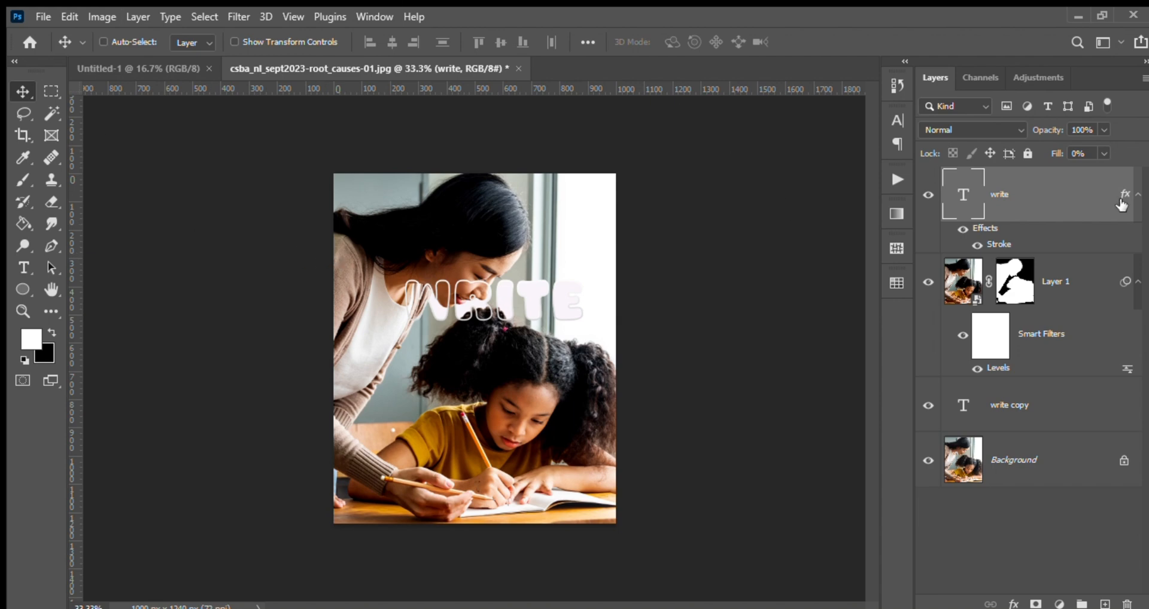
mouse_move(1051, 209)
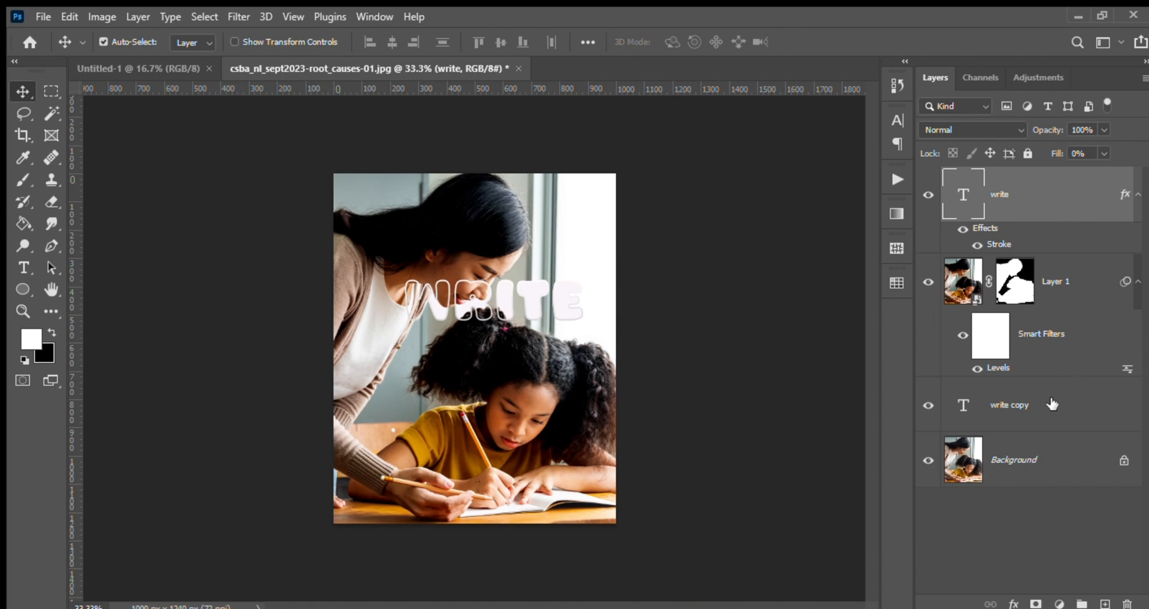
Link write and write copy, then drag the lettering across the mother's face
click(1009, 404)
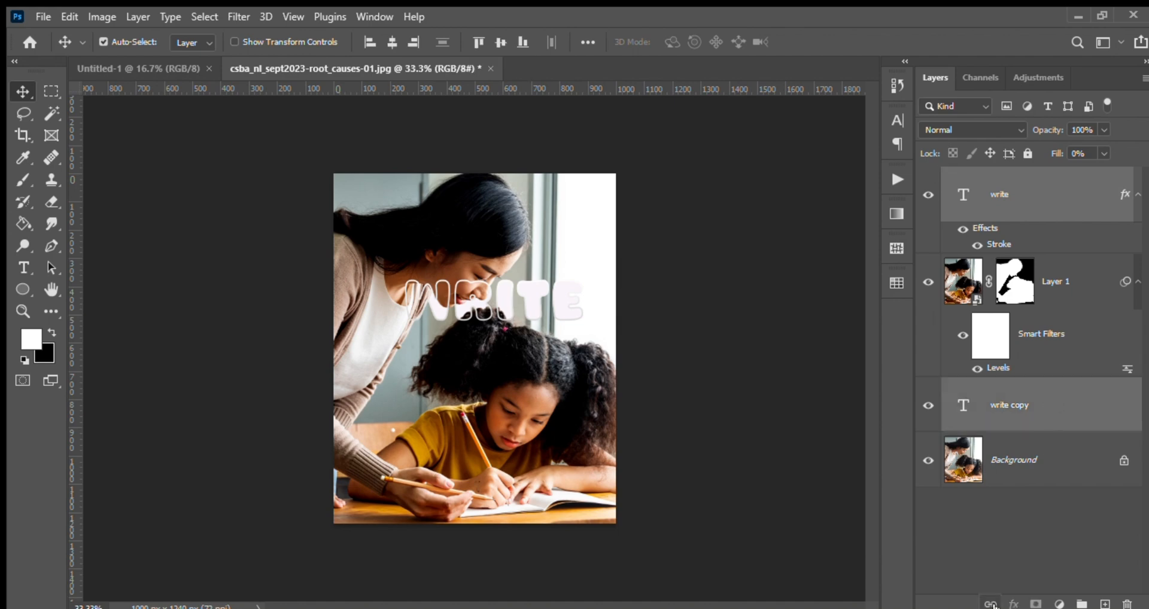
click(103, 41)
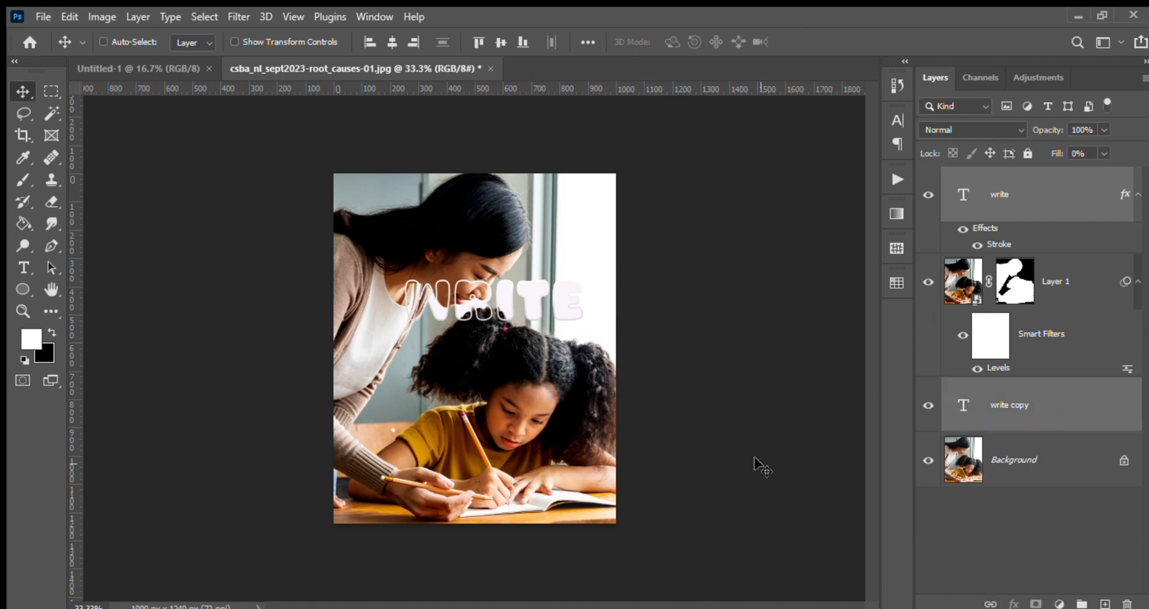
mouse_move(508, 311)
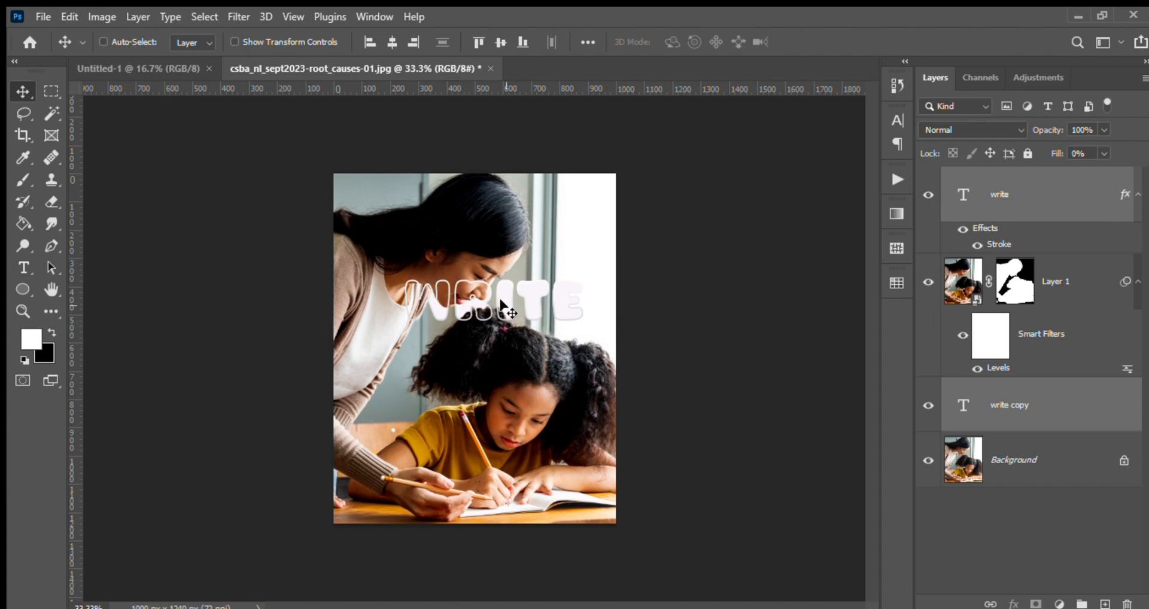
drag(506, 304, 458, 198)
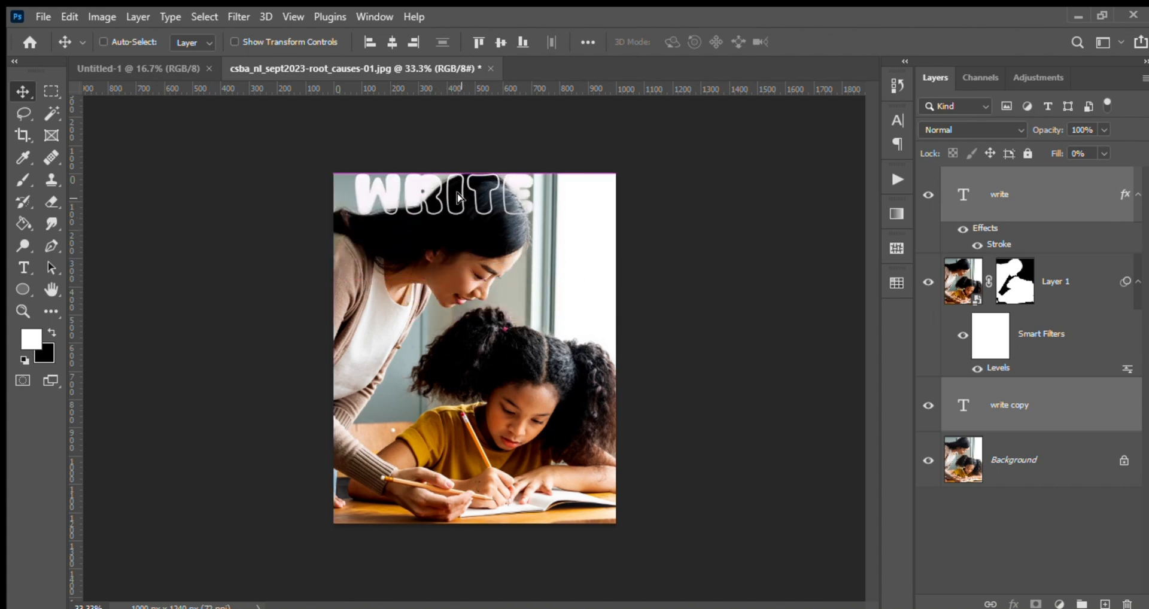
drag(440, 199, 443, 370)
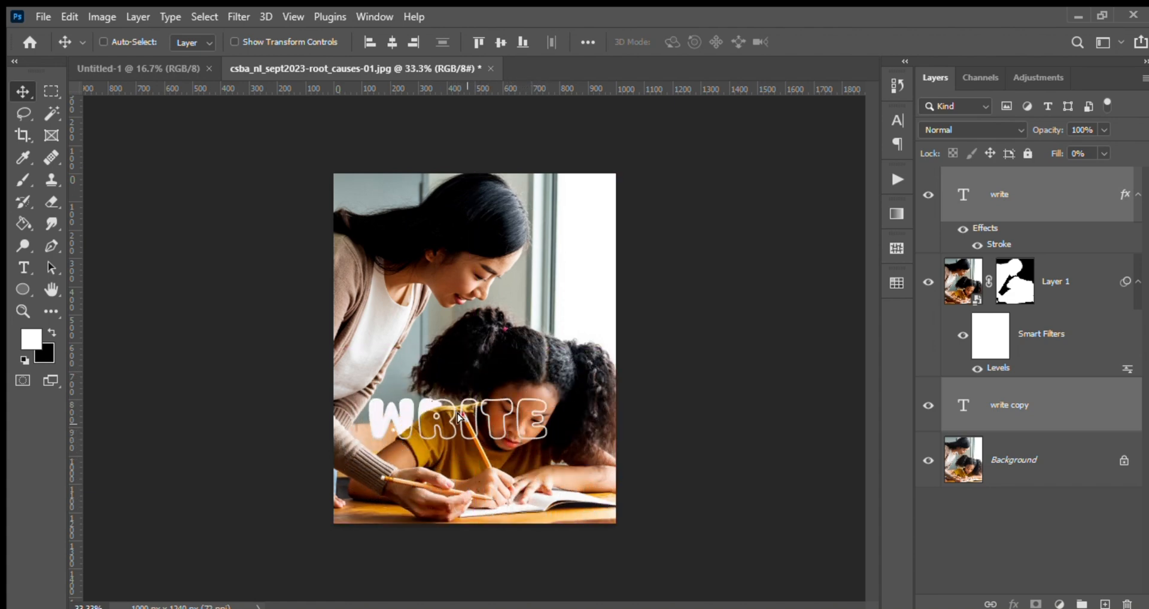
drag(458, 421, 480, 341)
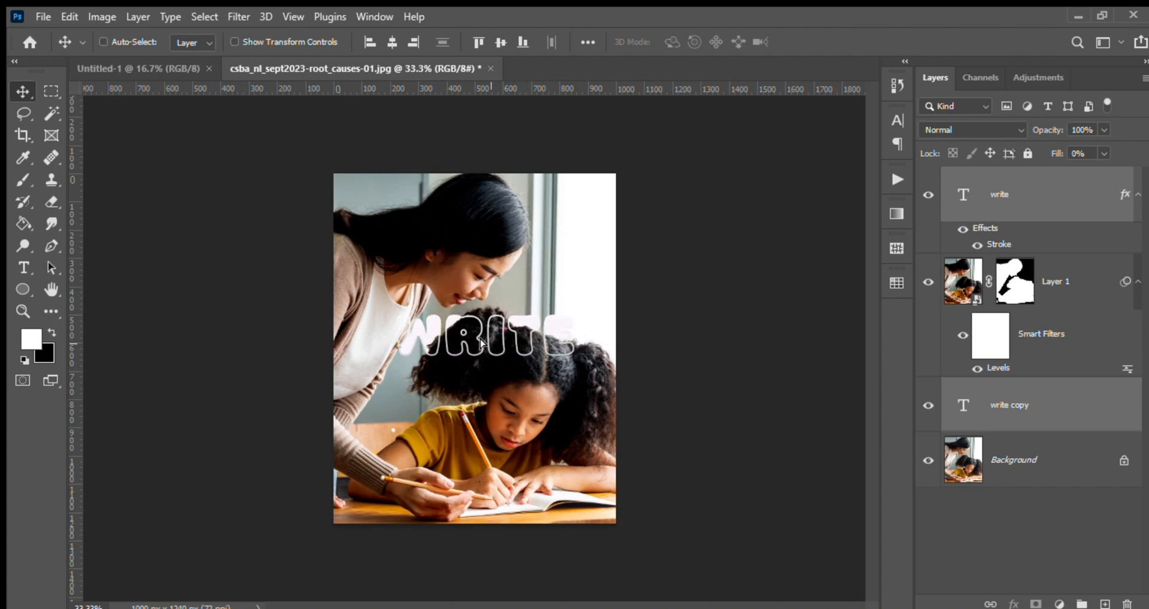
drag(480, 337, 480, 267)
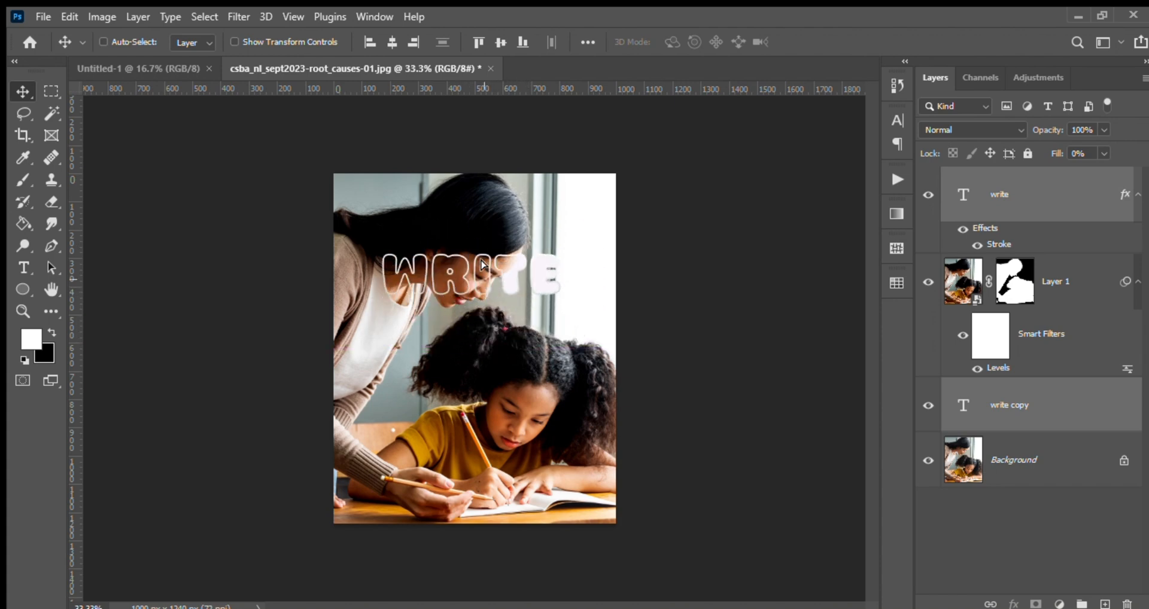